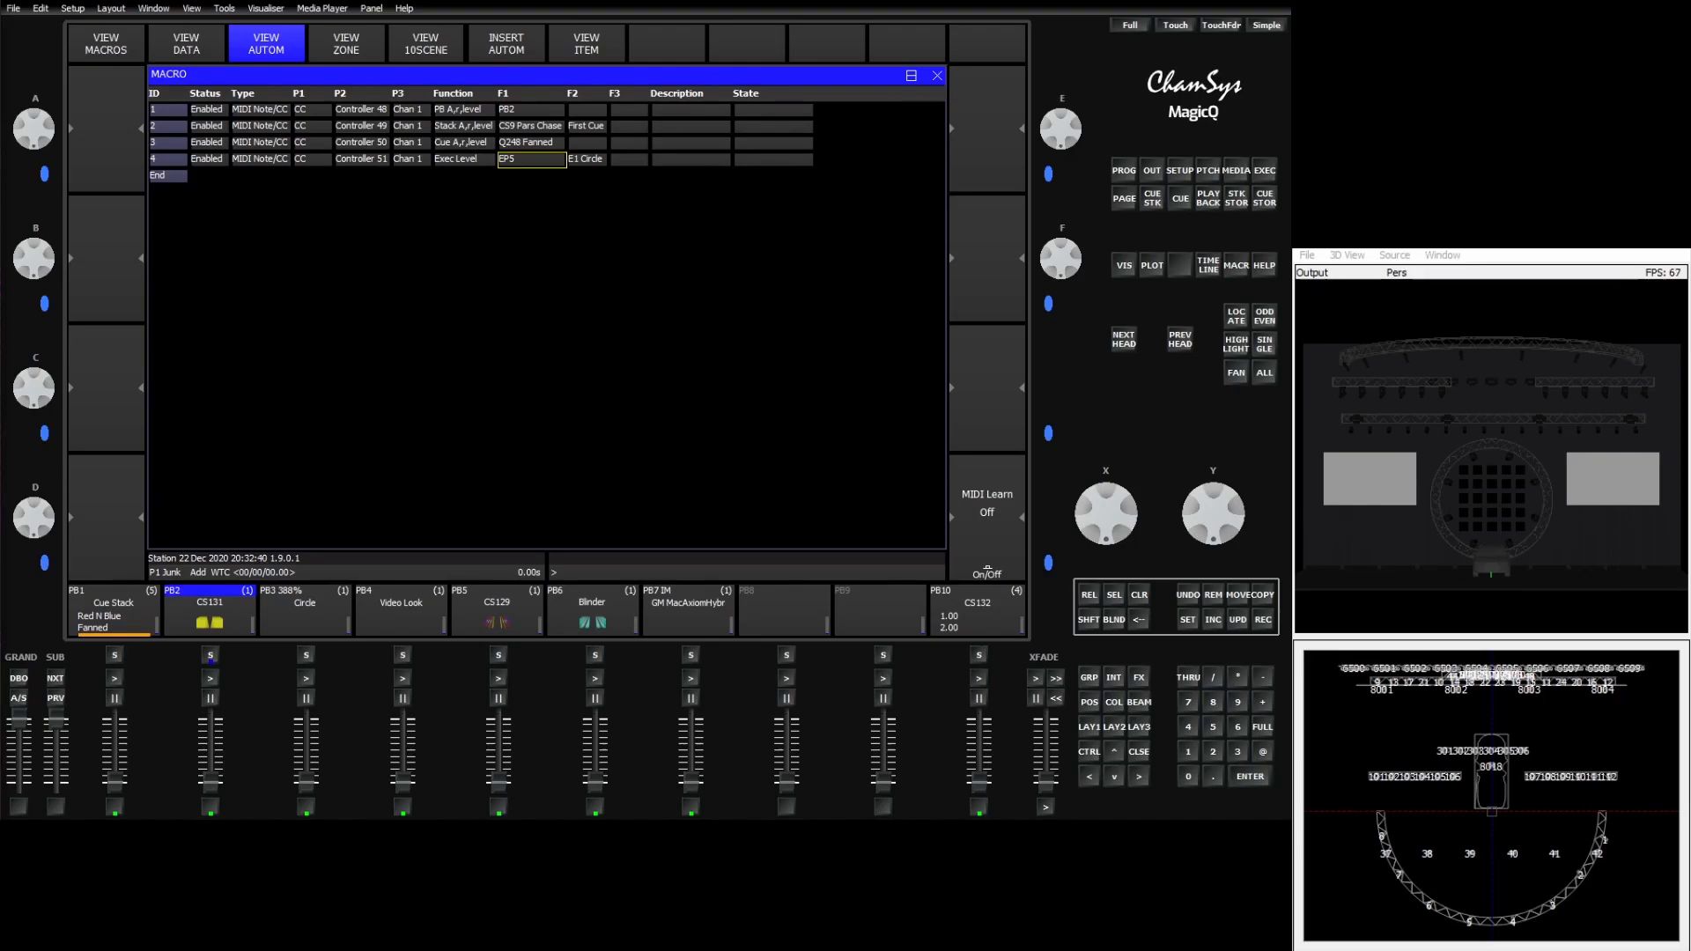
mouse_move(335, 750)
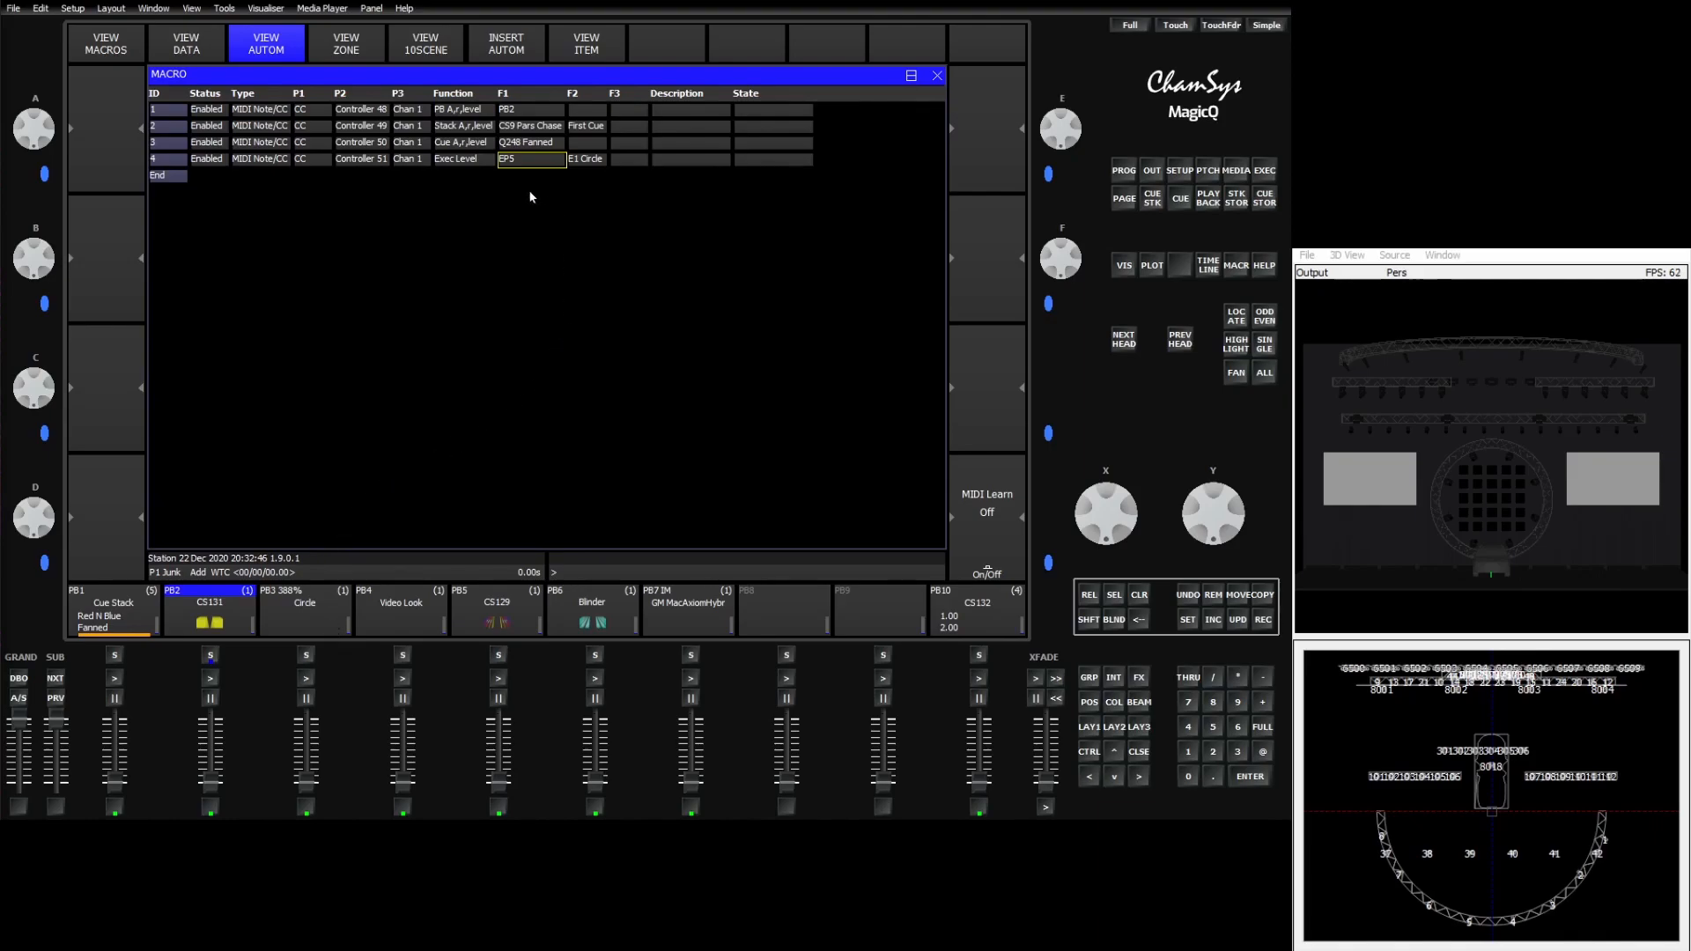
mouse_move(566, 185)
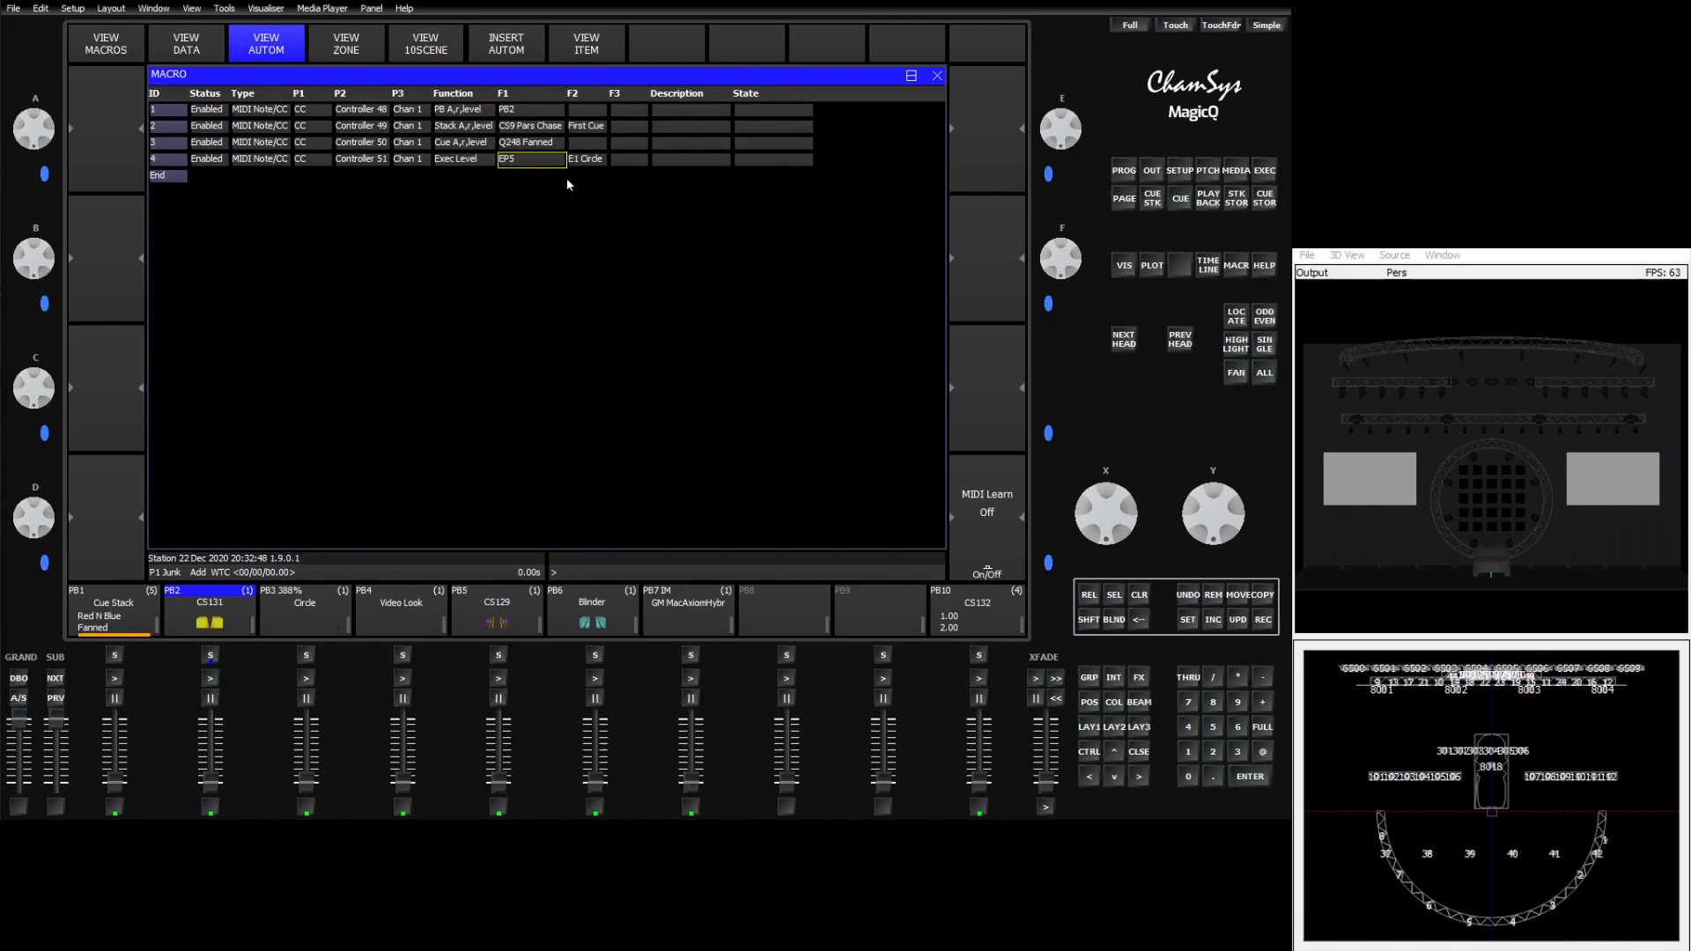
mouse_move(1094, 737)
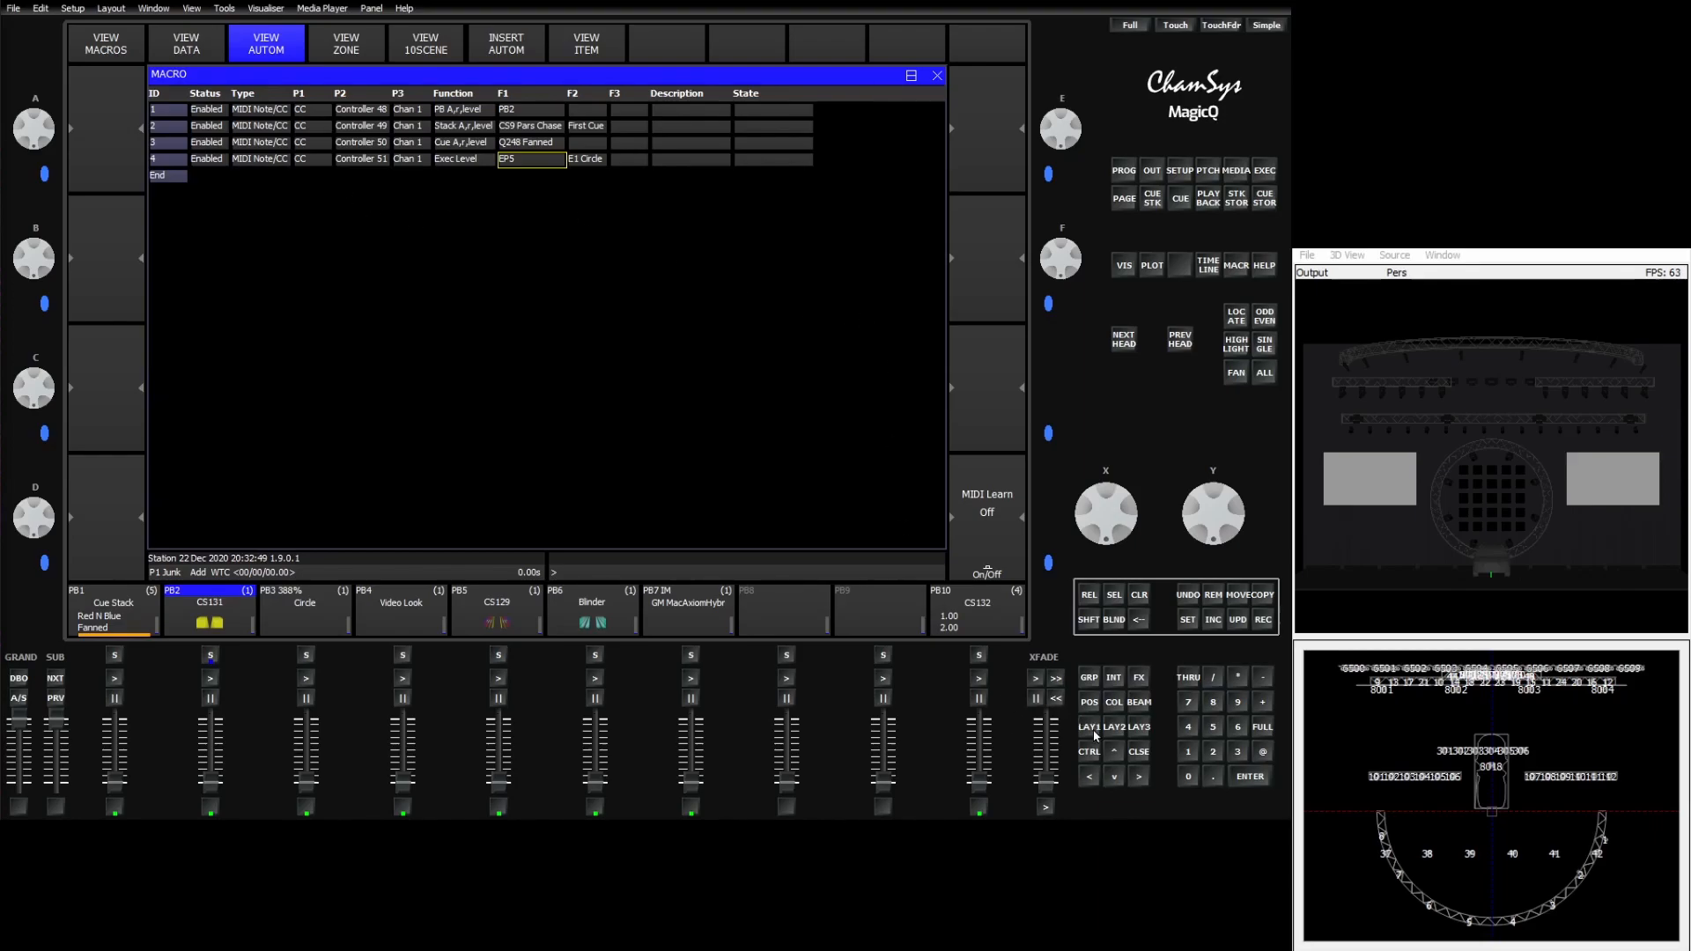
Review automation items 1-3 in the list, inspecting their target and cue parameter fields
left_click(266, 42)
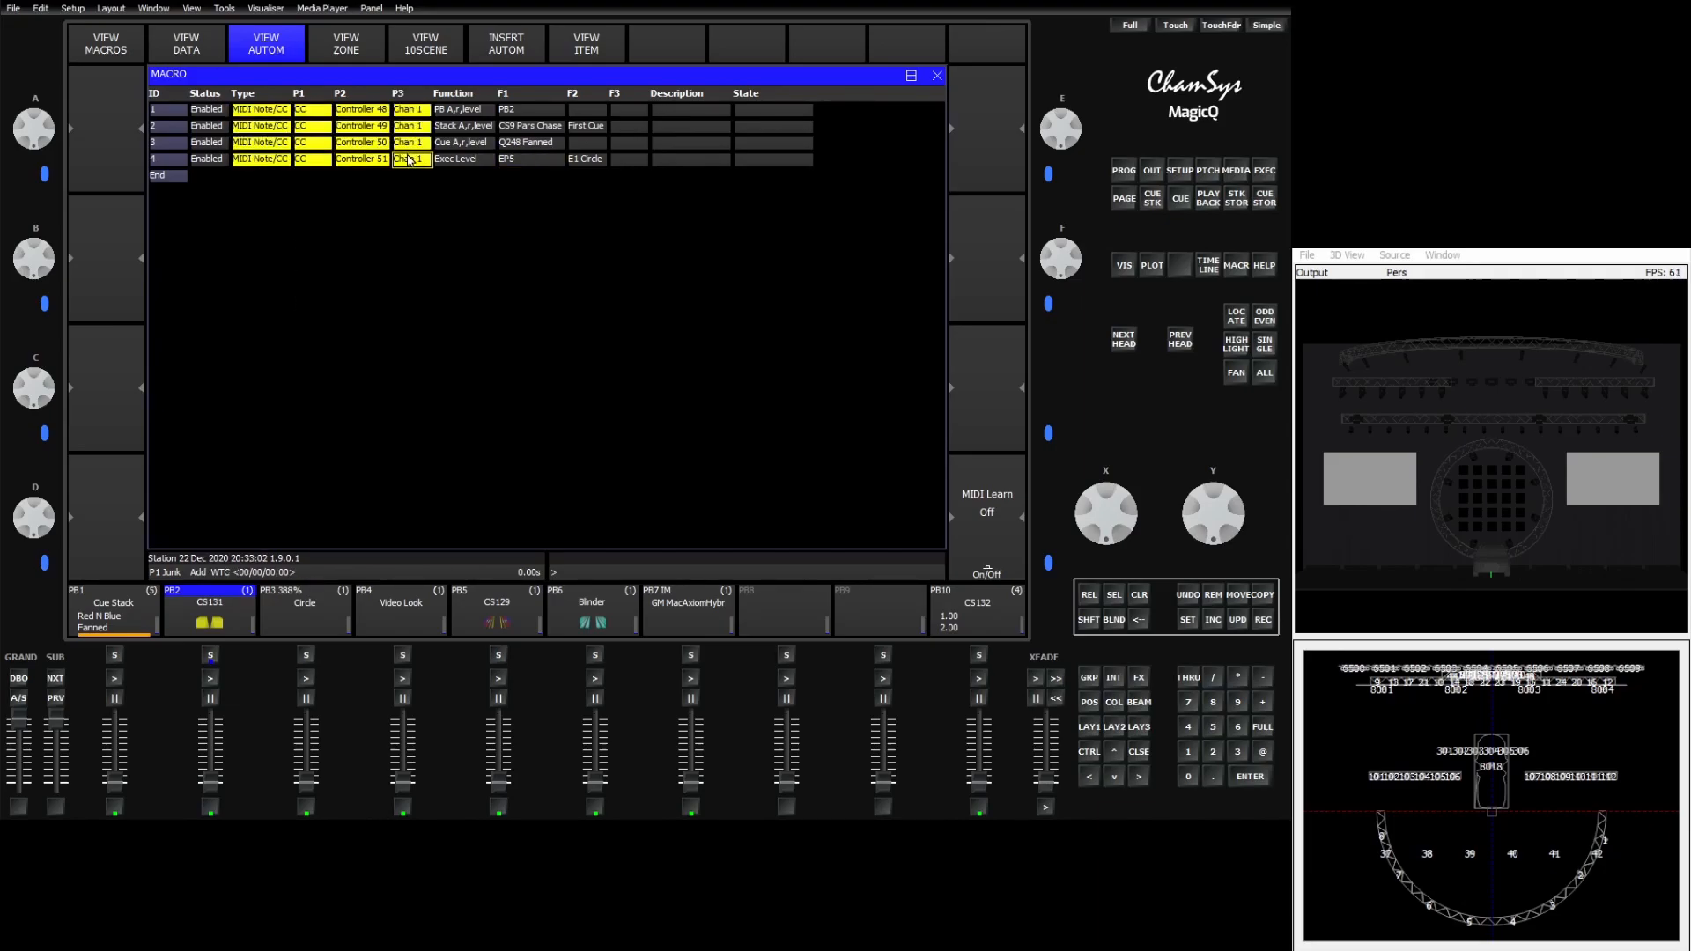
left_click(585, 159)
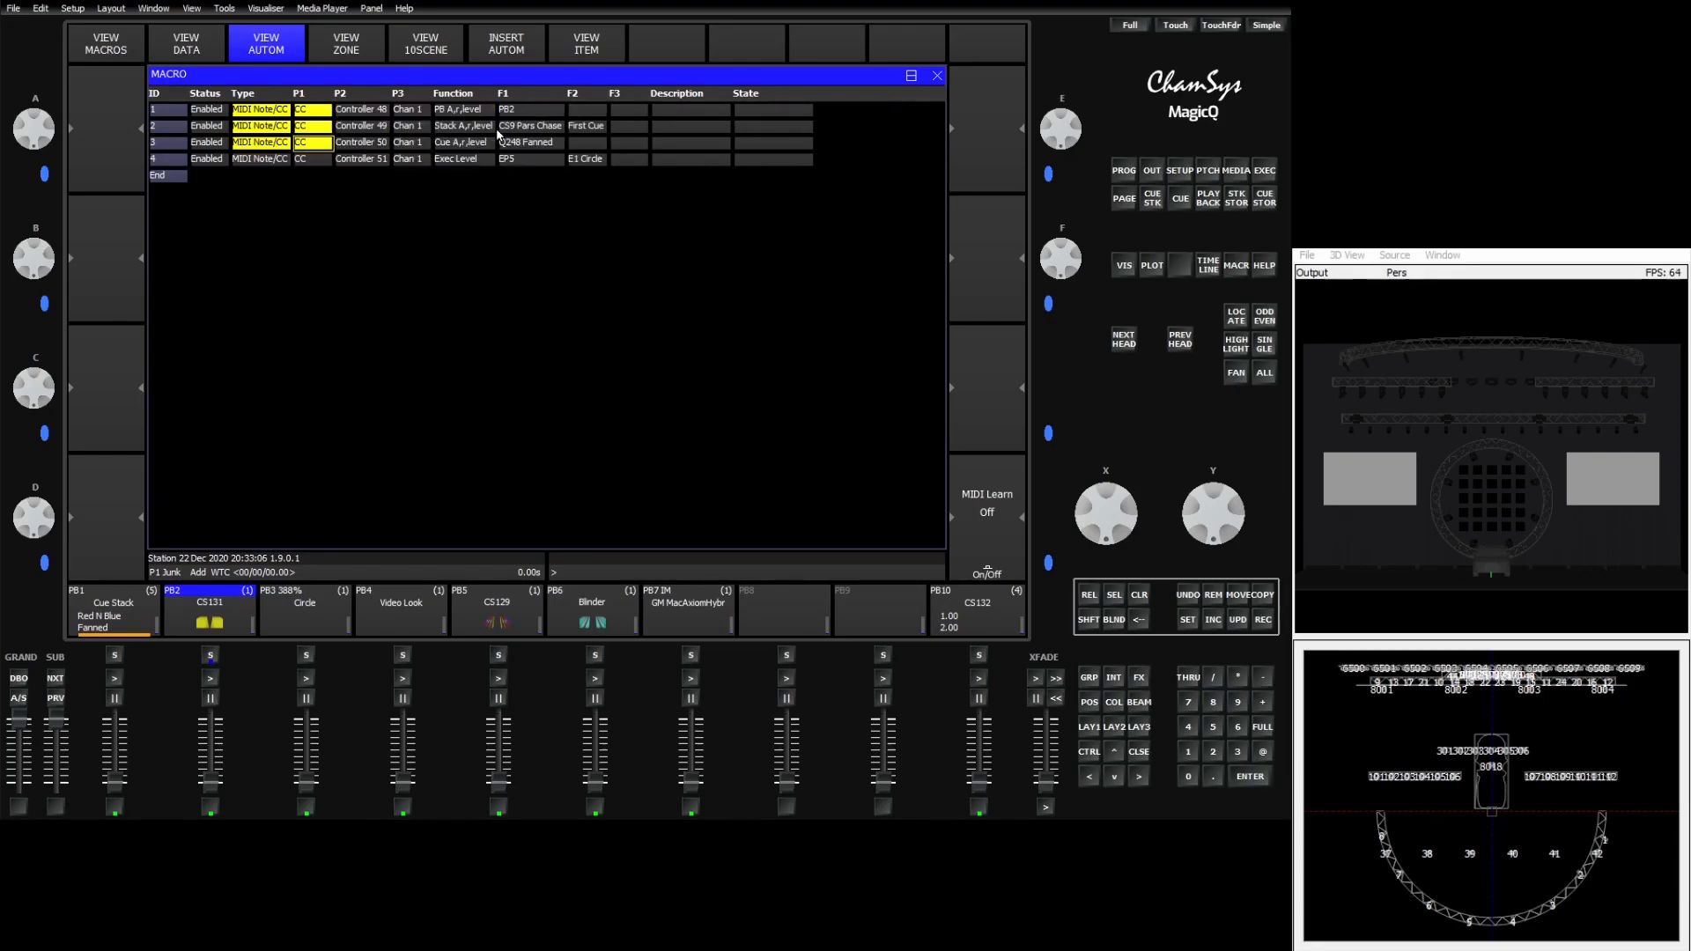
left_click(462, 125)
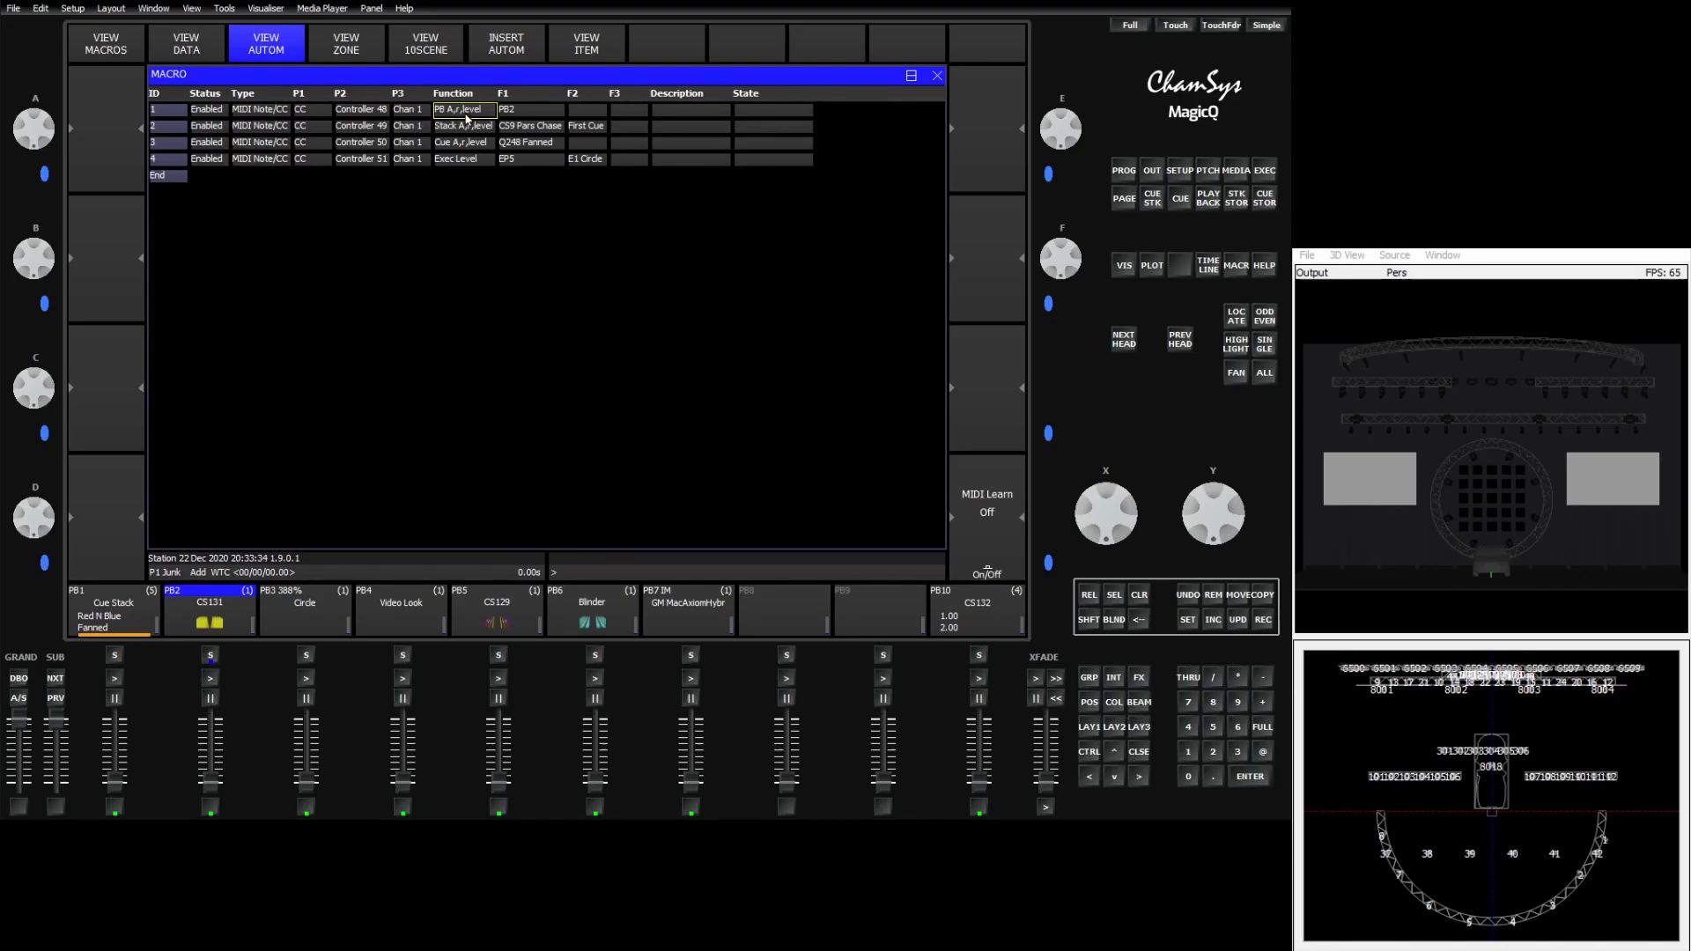
left_click(462, 143)
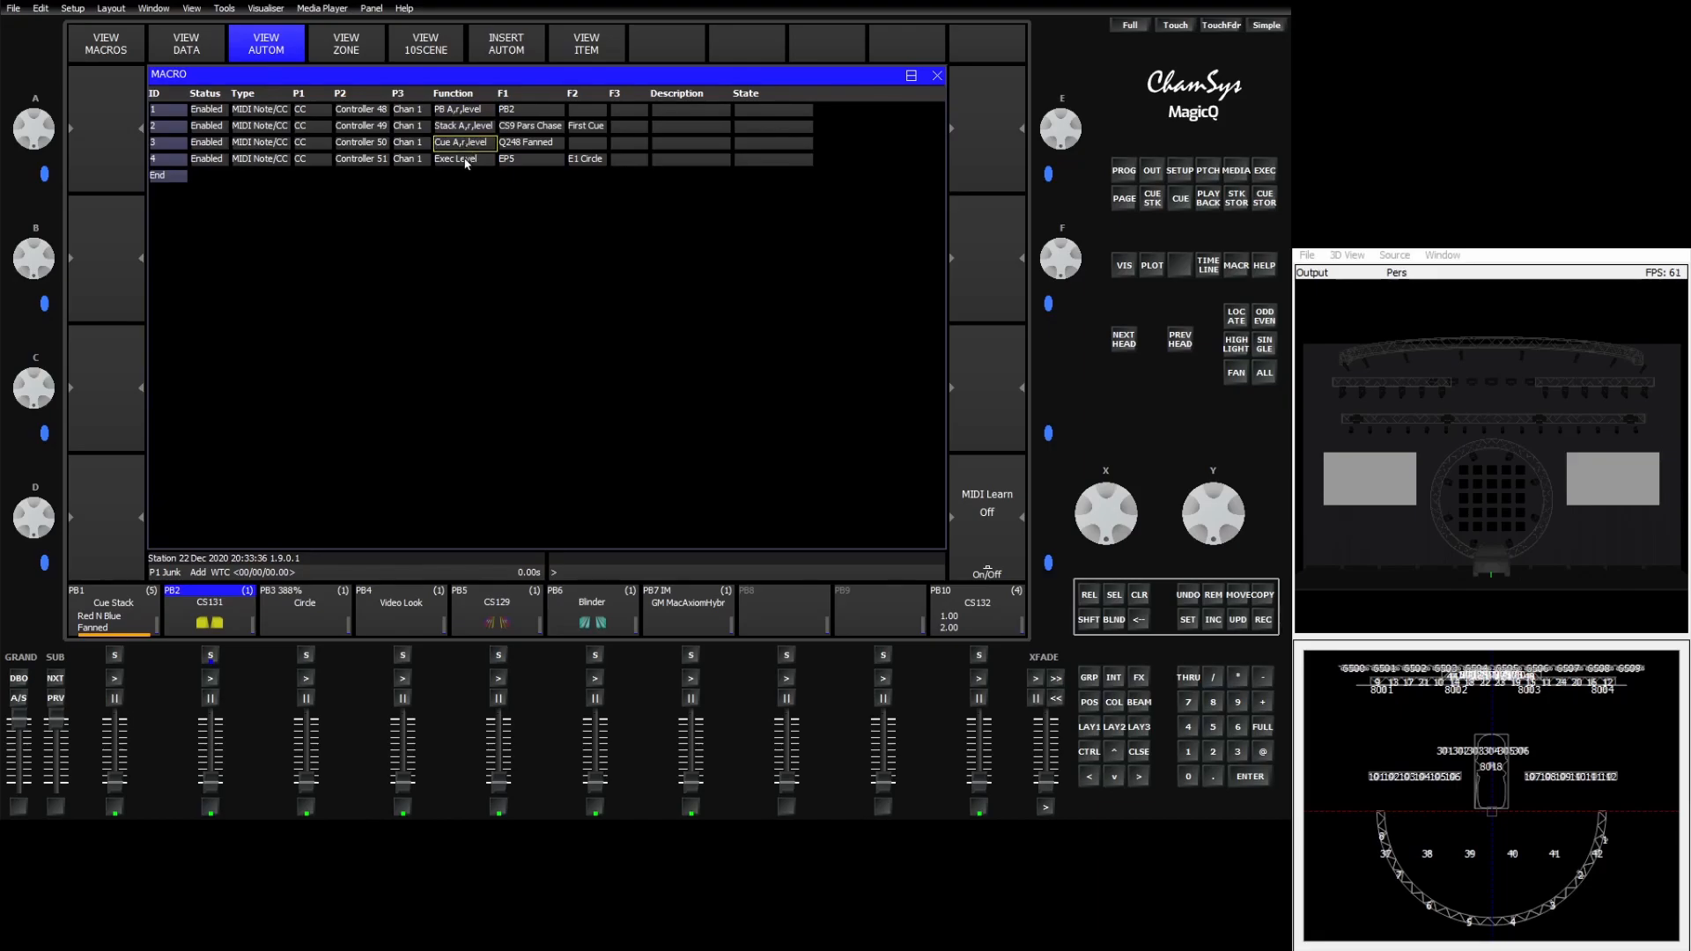
left_click(458, 159)
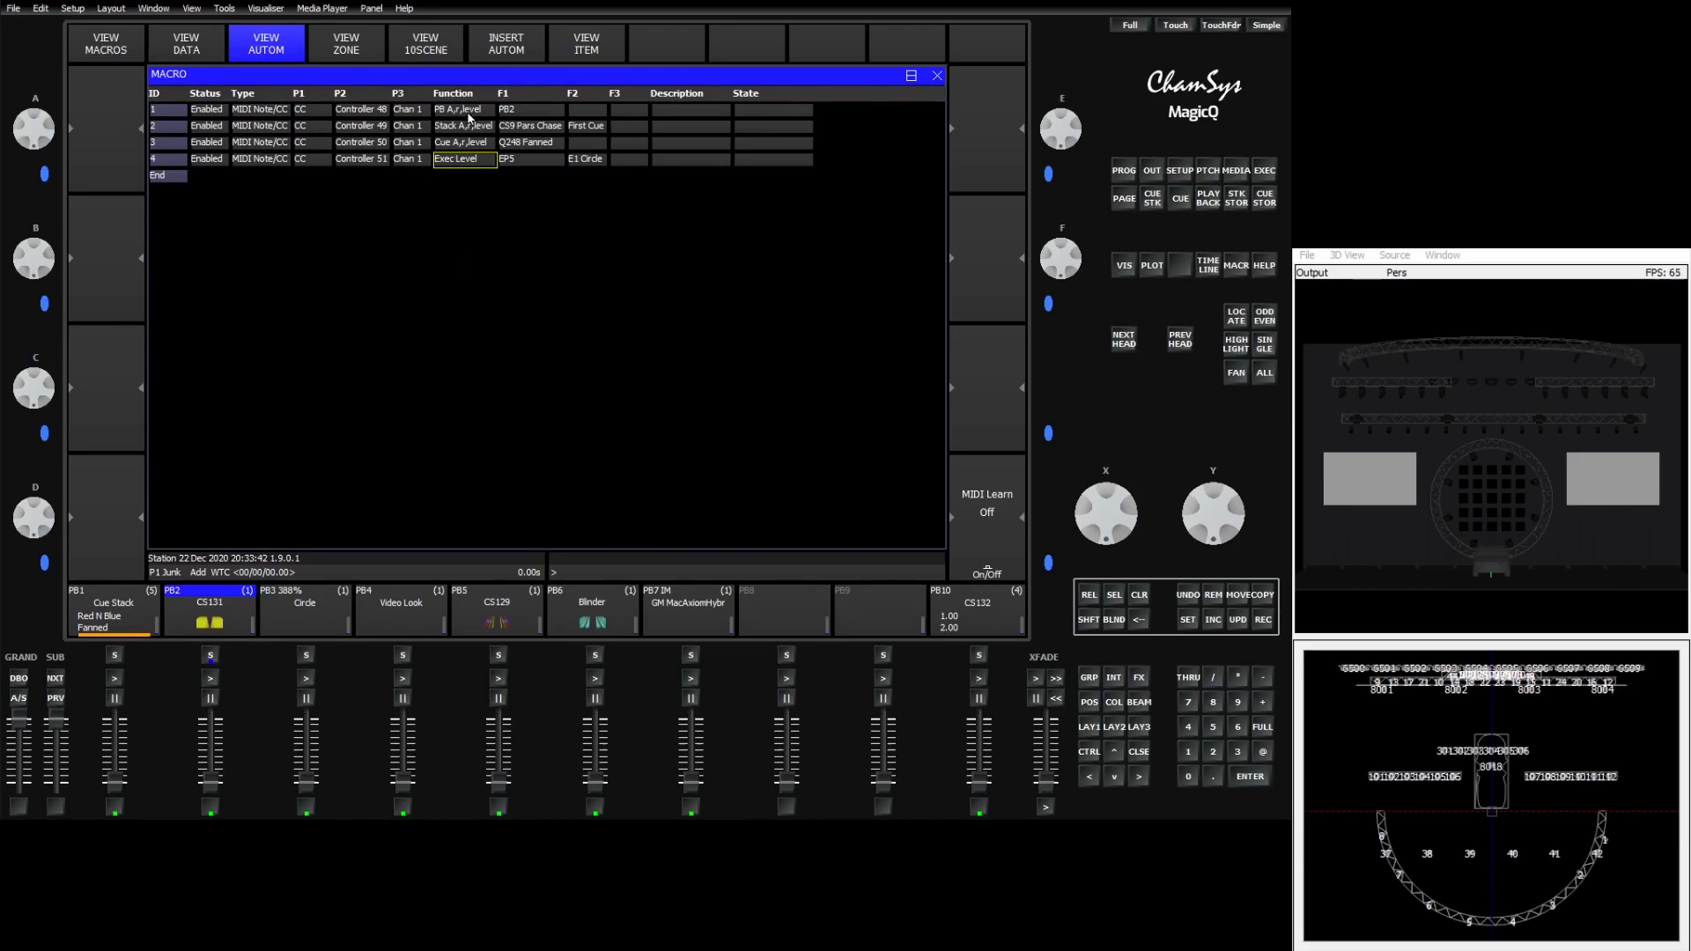
mouse_move(469, 121)
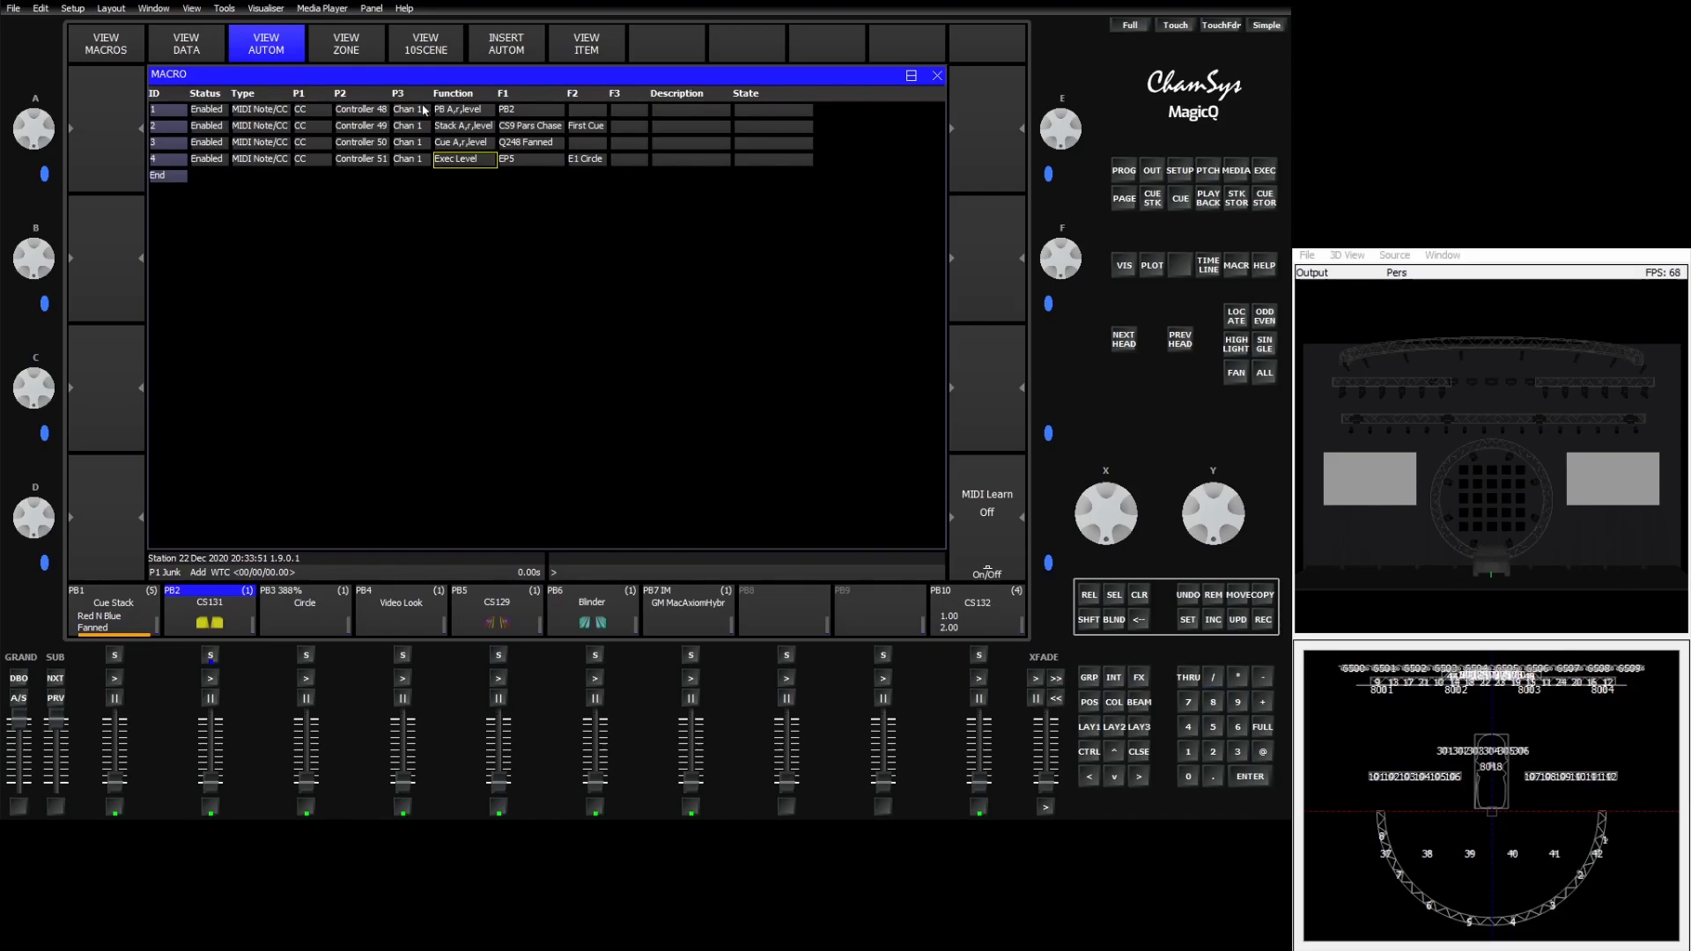
Bring up the Enter Value keypad for item 2's cue field via PB1
left_click(210, 602)
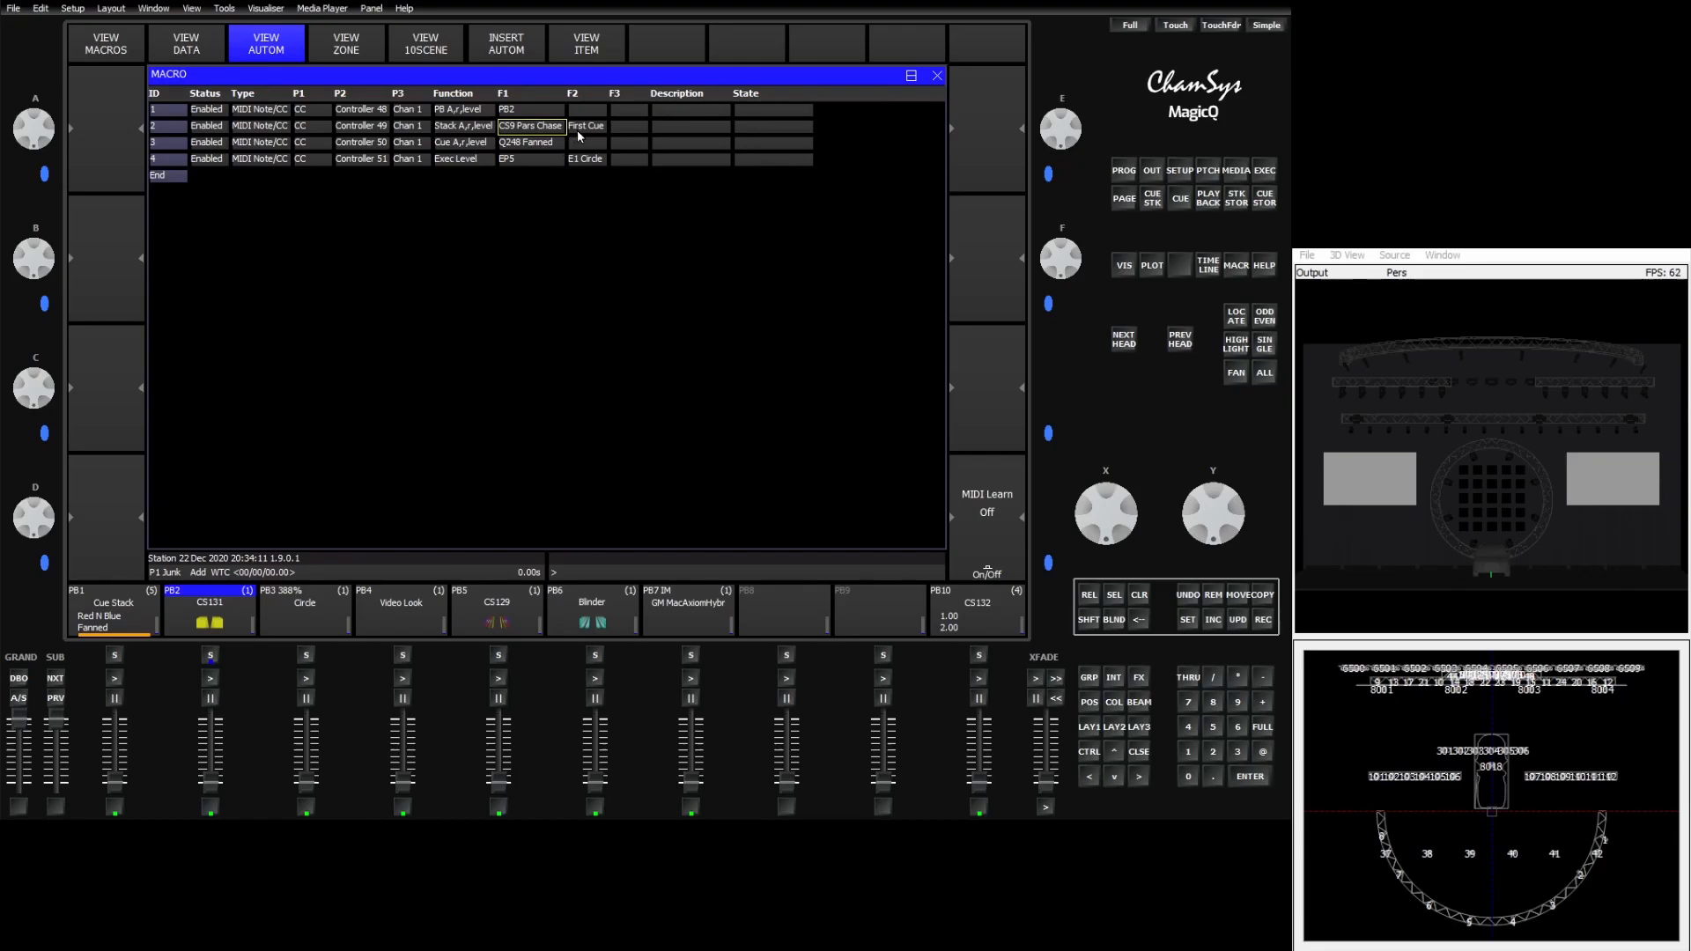
left_click(585, 125)
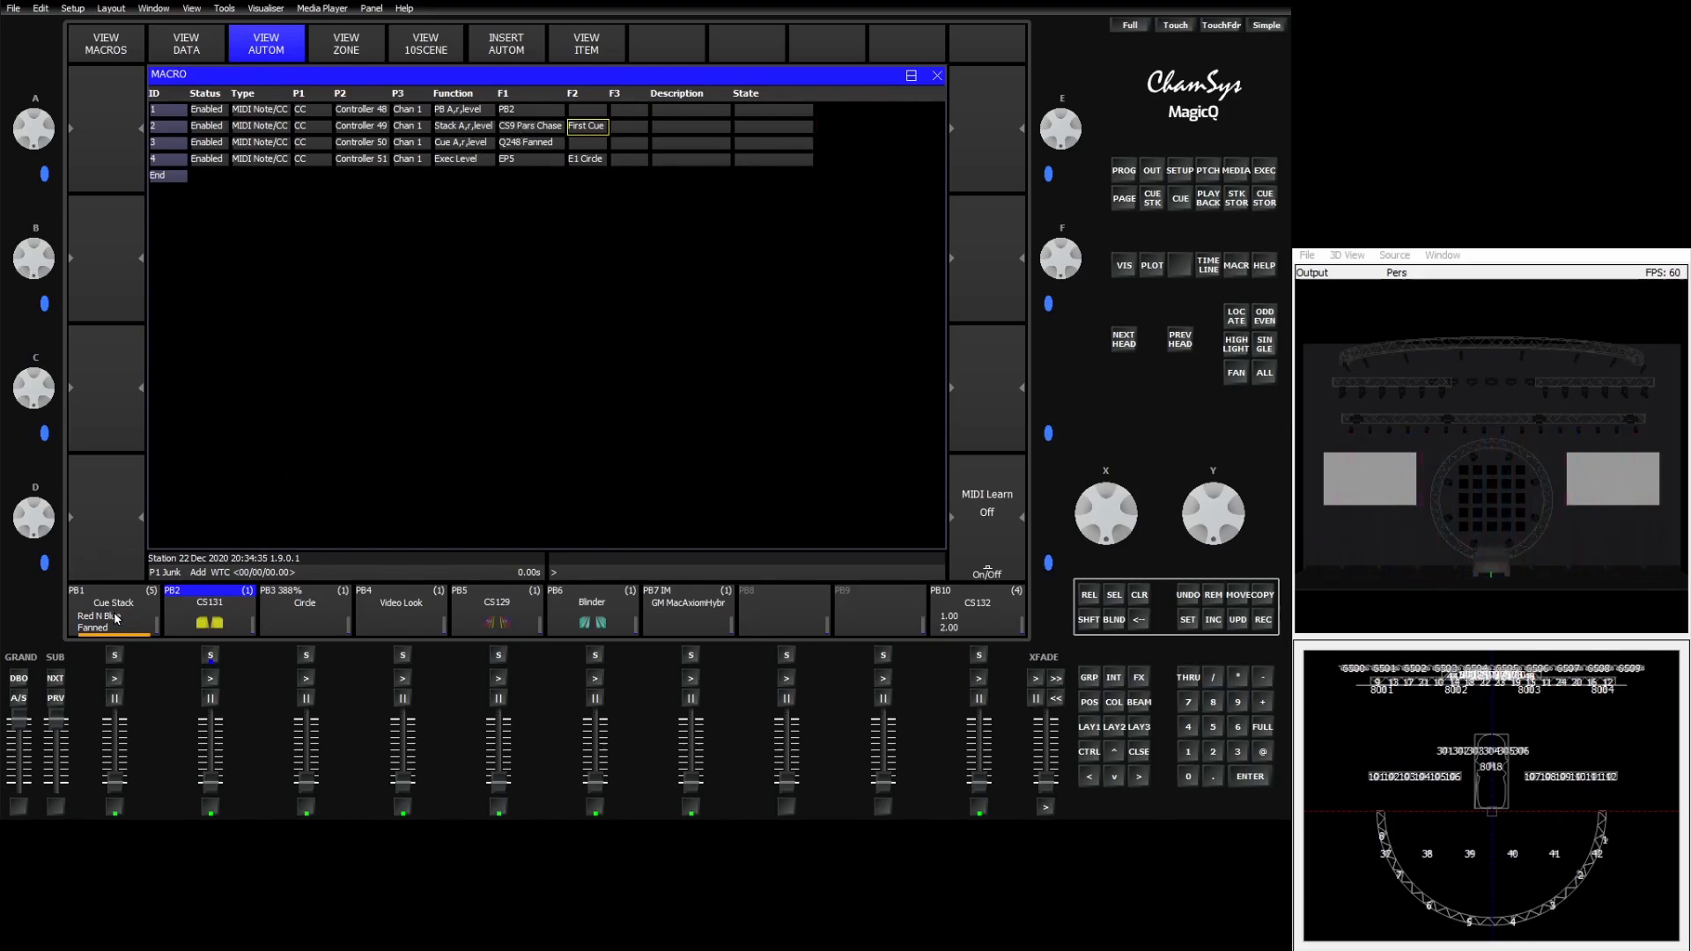
mouse_move(163, 546)
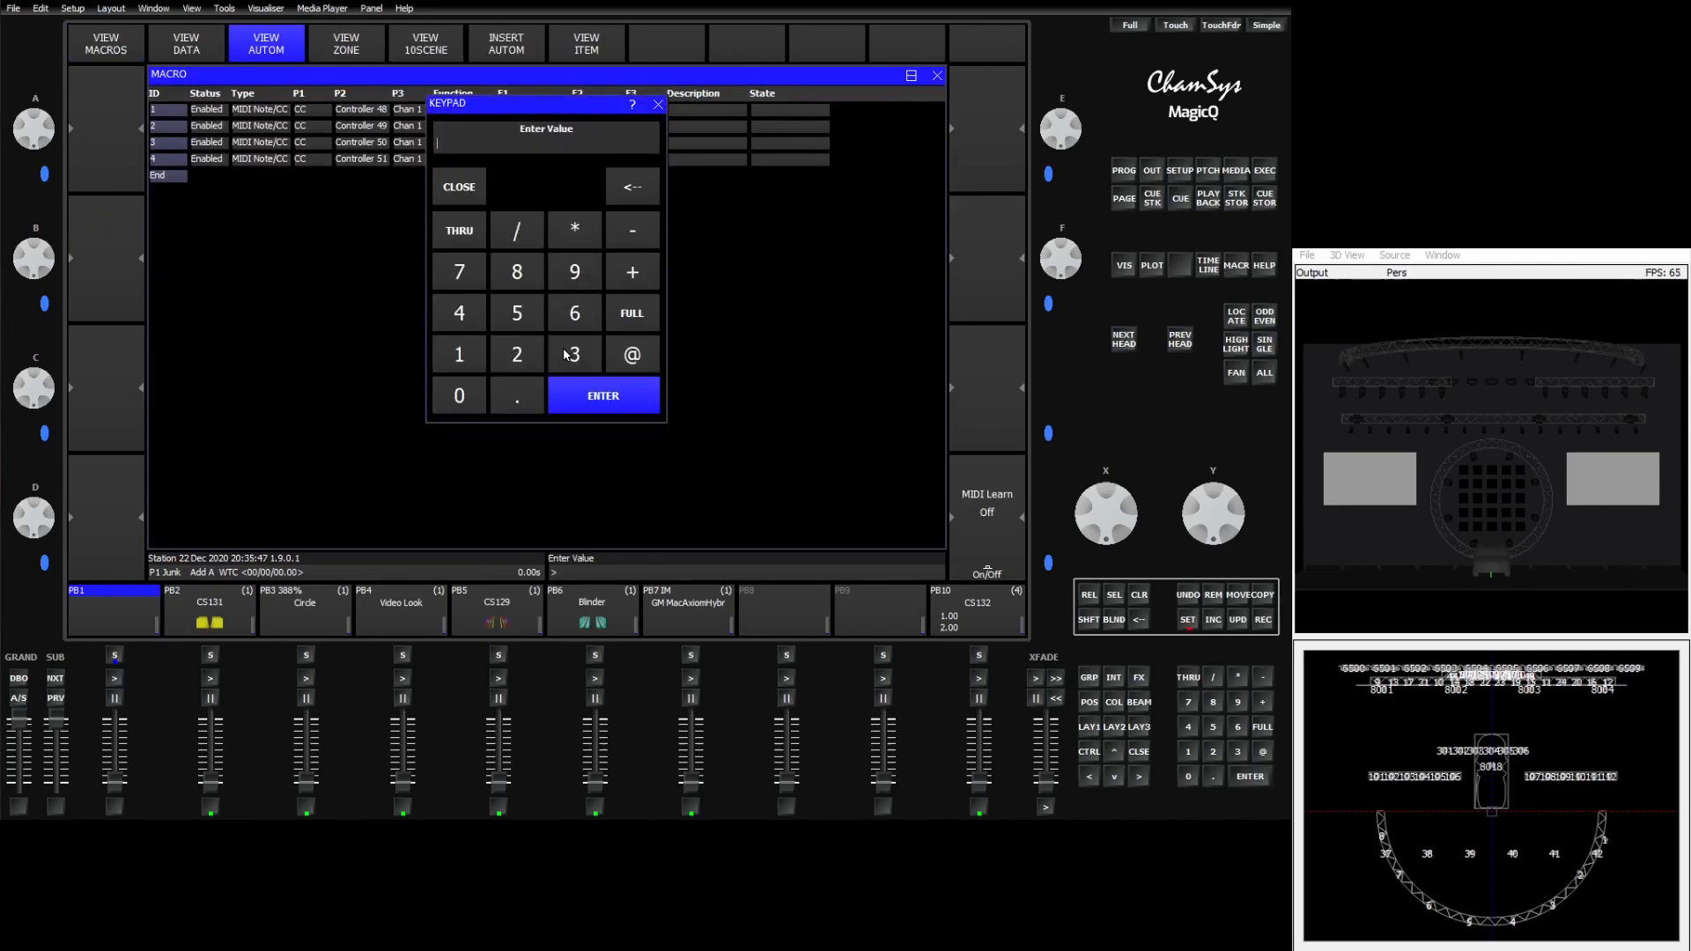
Set item 2's target to Cue Id 3.00 on CS110 and let MIDI triggers update the State column
left_click(575, 355)
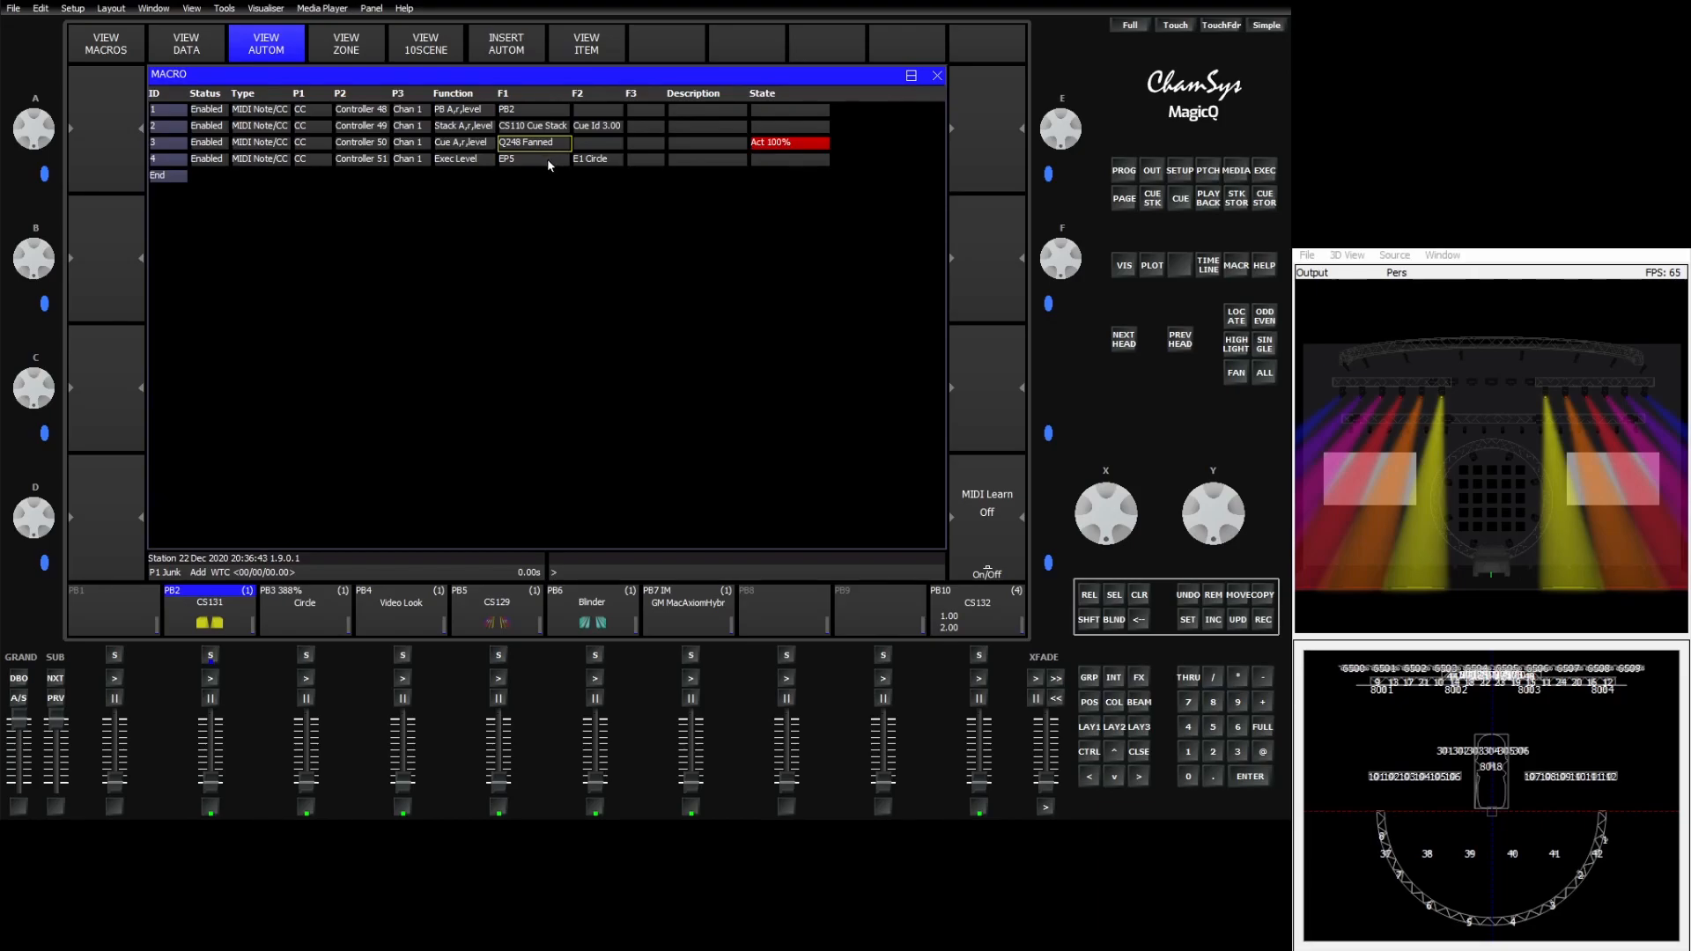
left_click(590, 158)
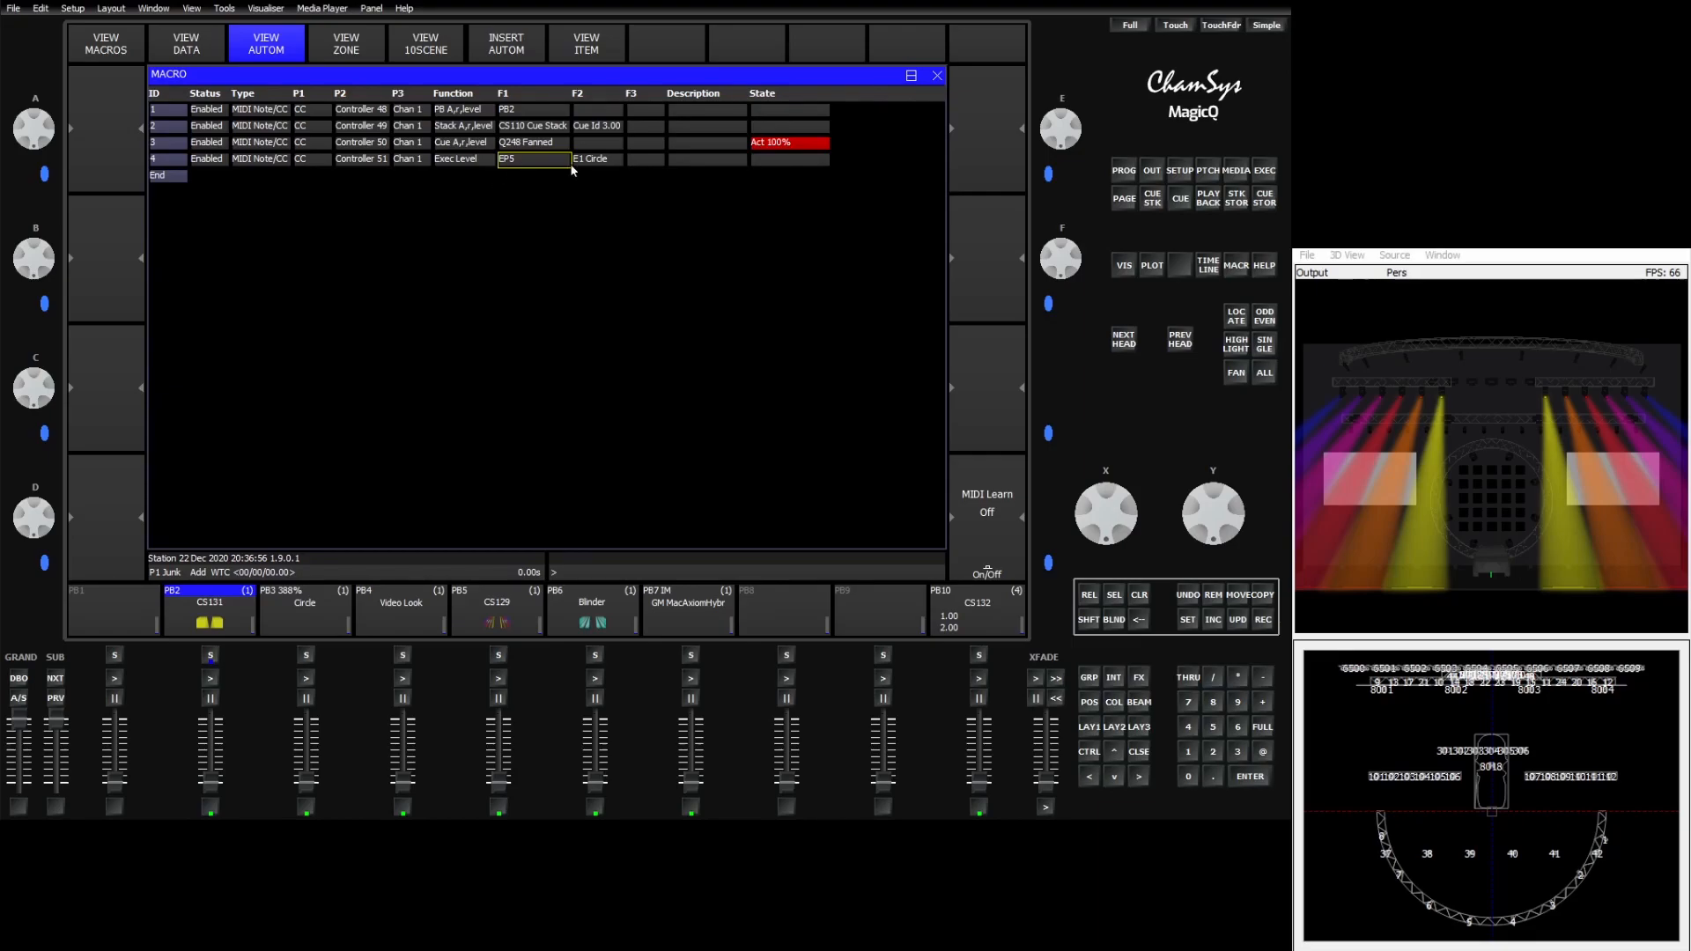
mouse_move(585, 166)
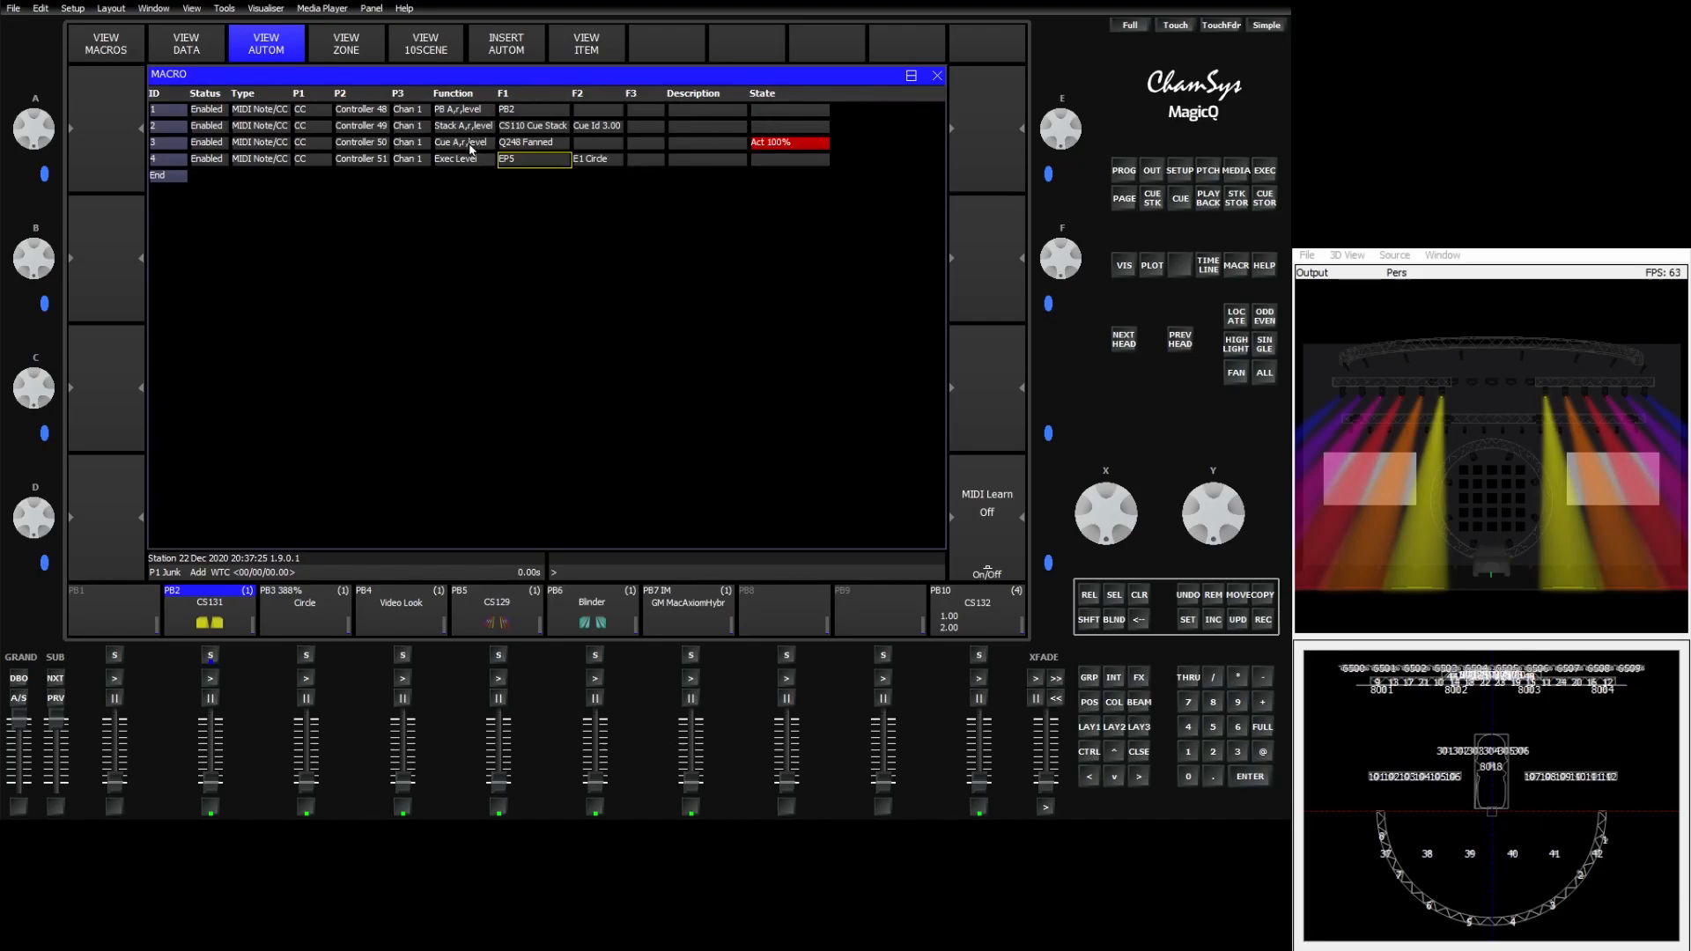
Show cue stack CS131 of playback PB2 with its single cue 1.00 on Q277
left_click(525, 142)
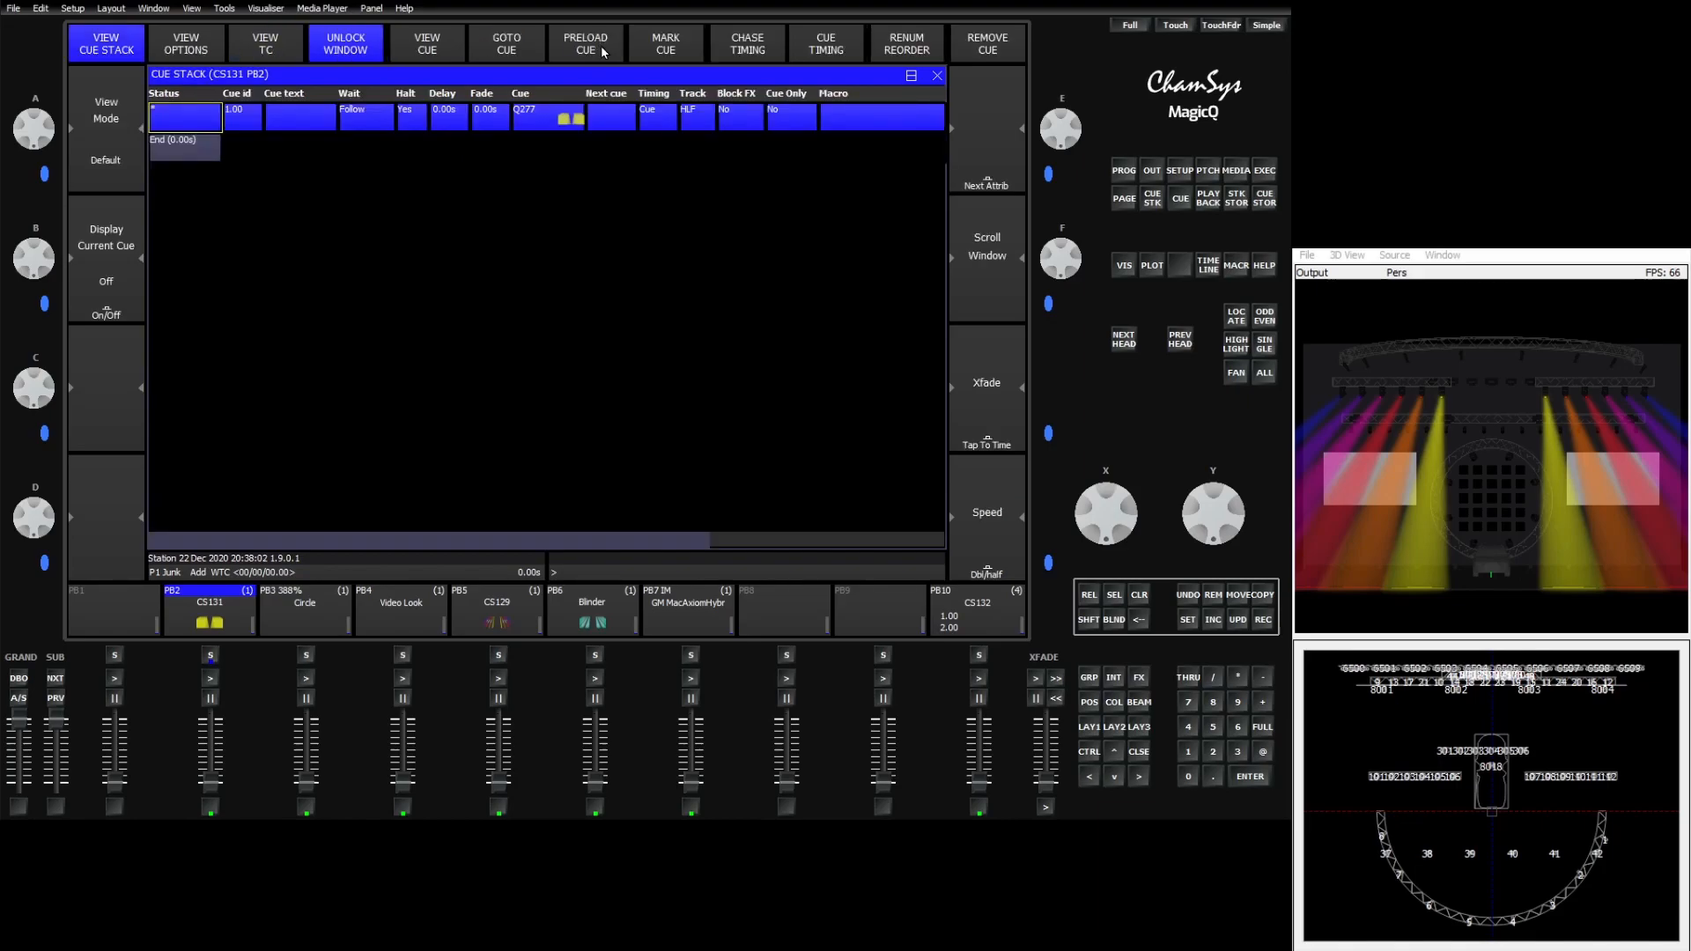
mouse_move(238, 88)
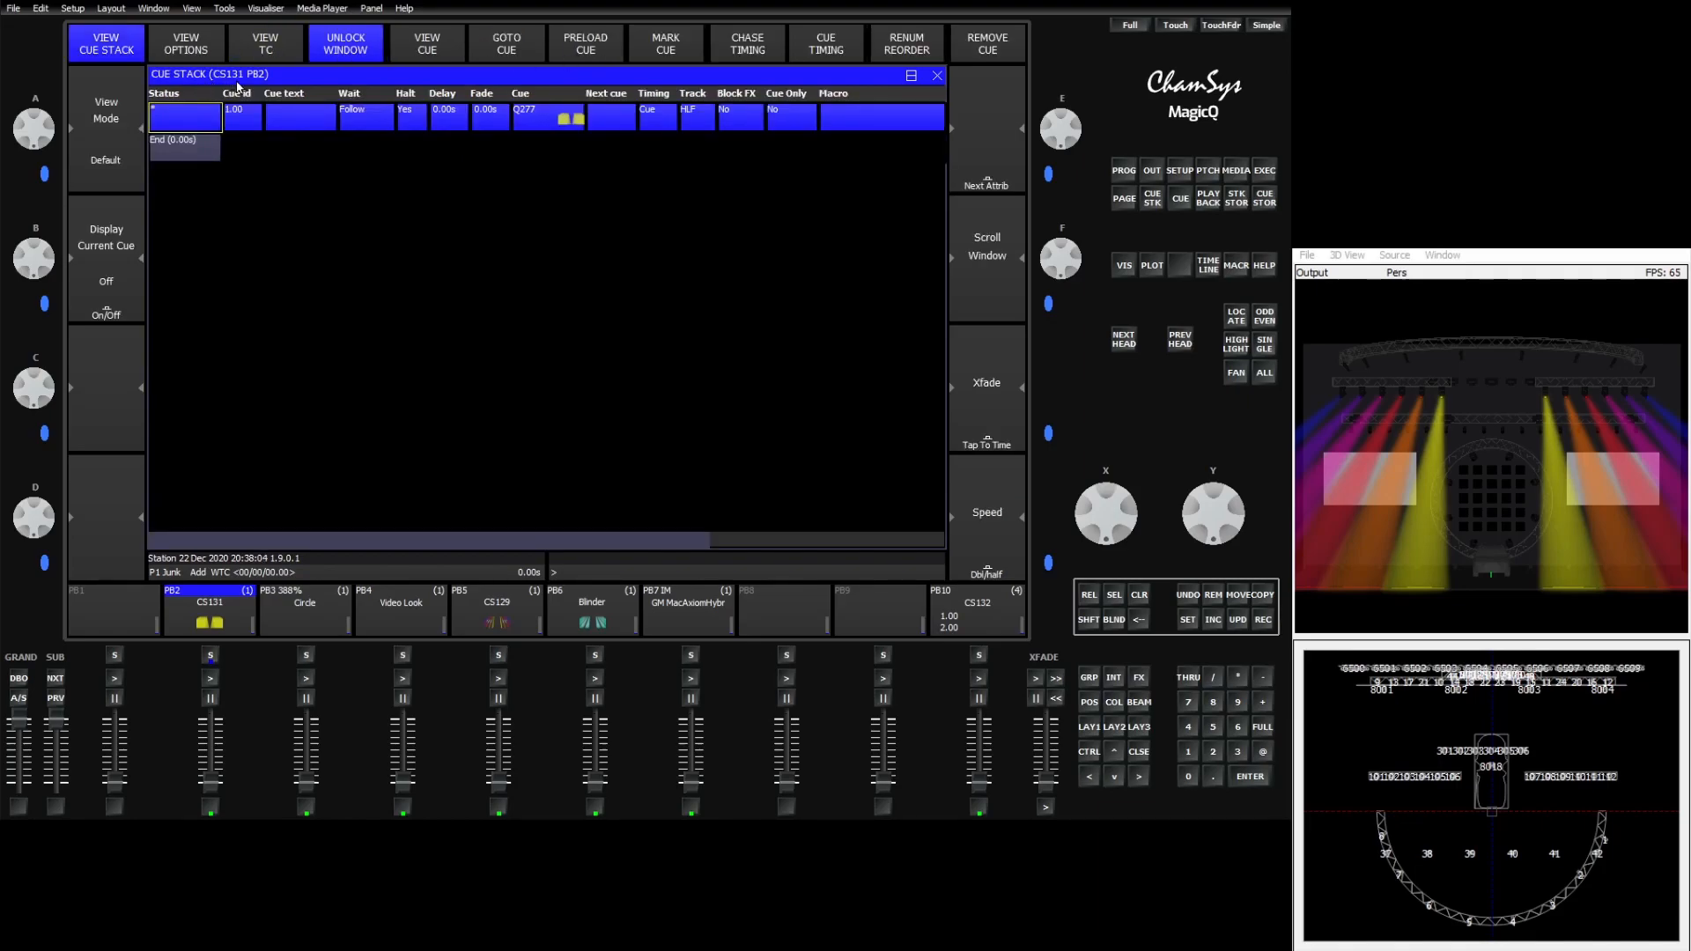
left_click(486, 116)
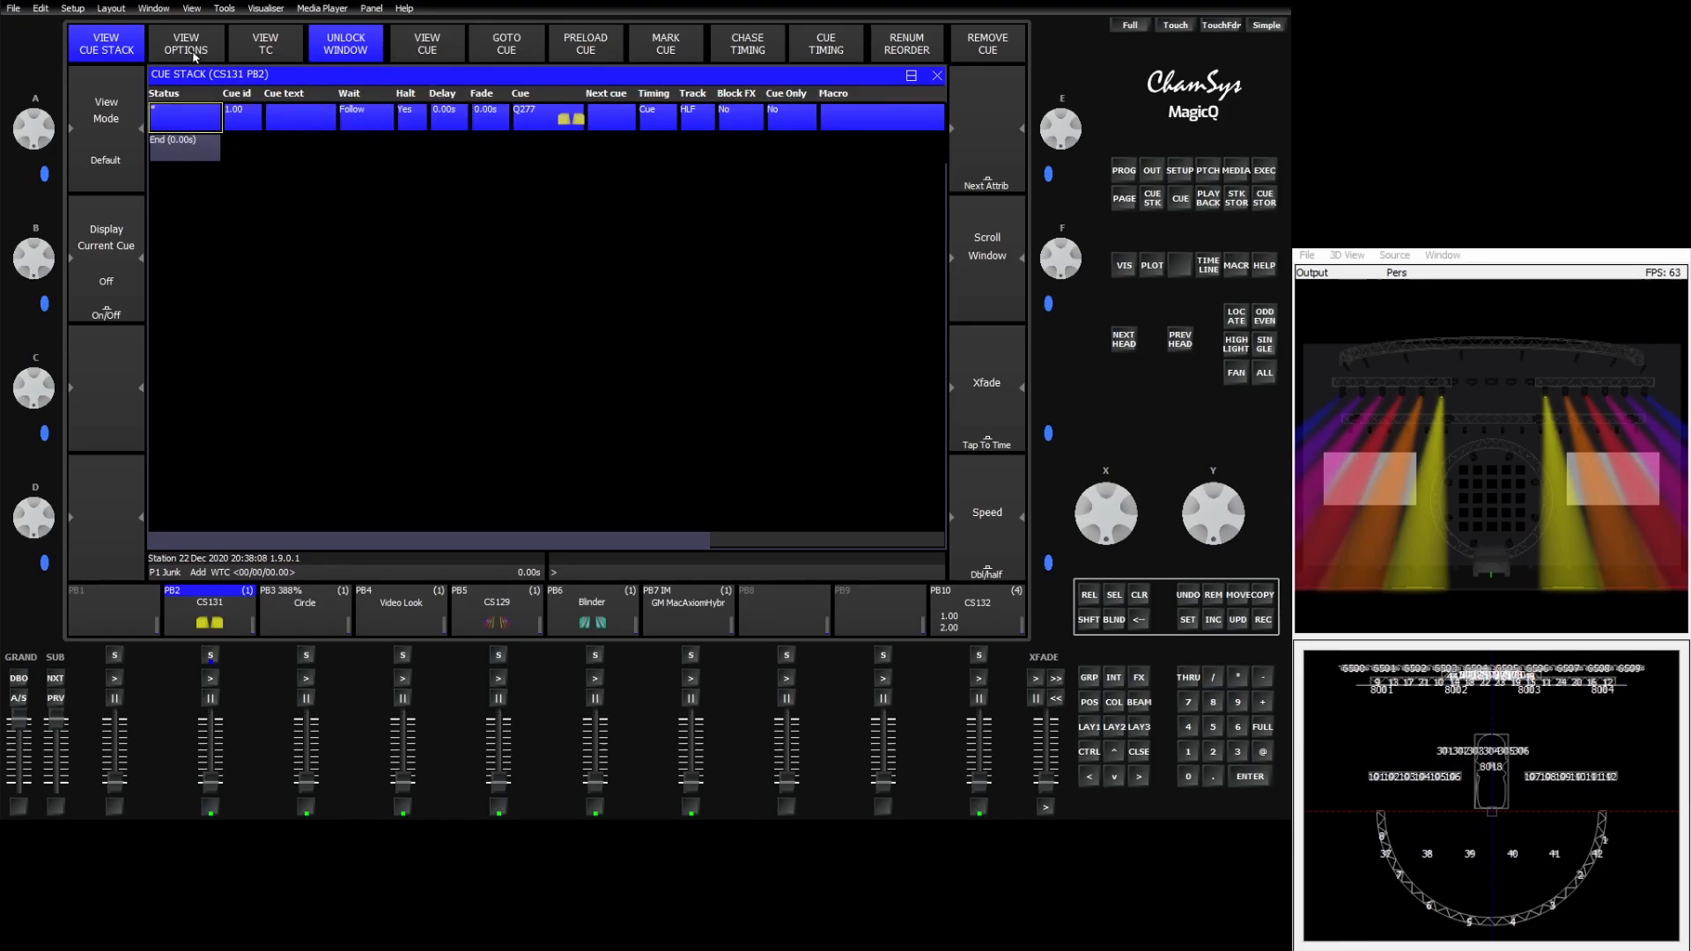
left_click(262, 44)
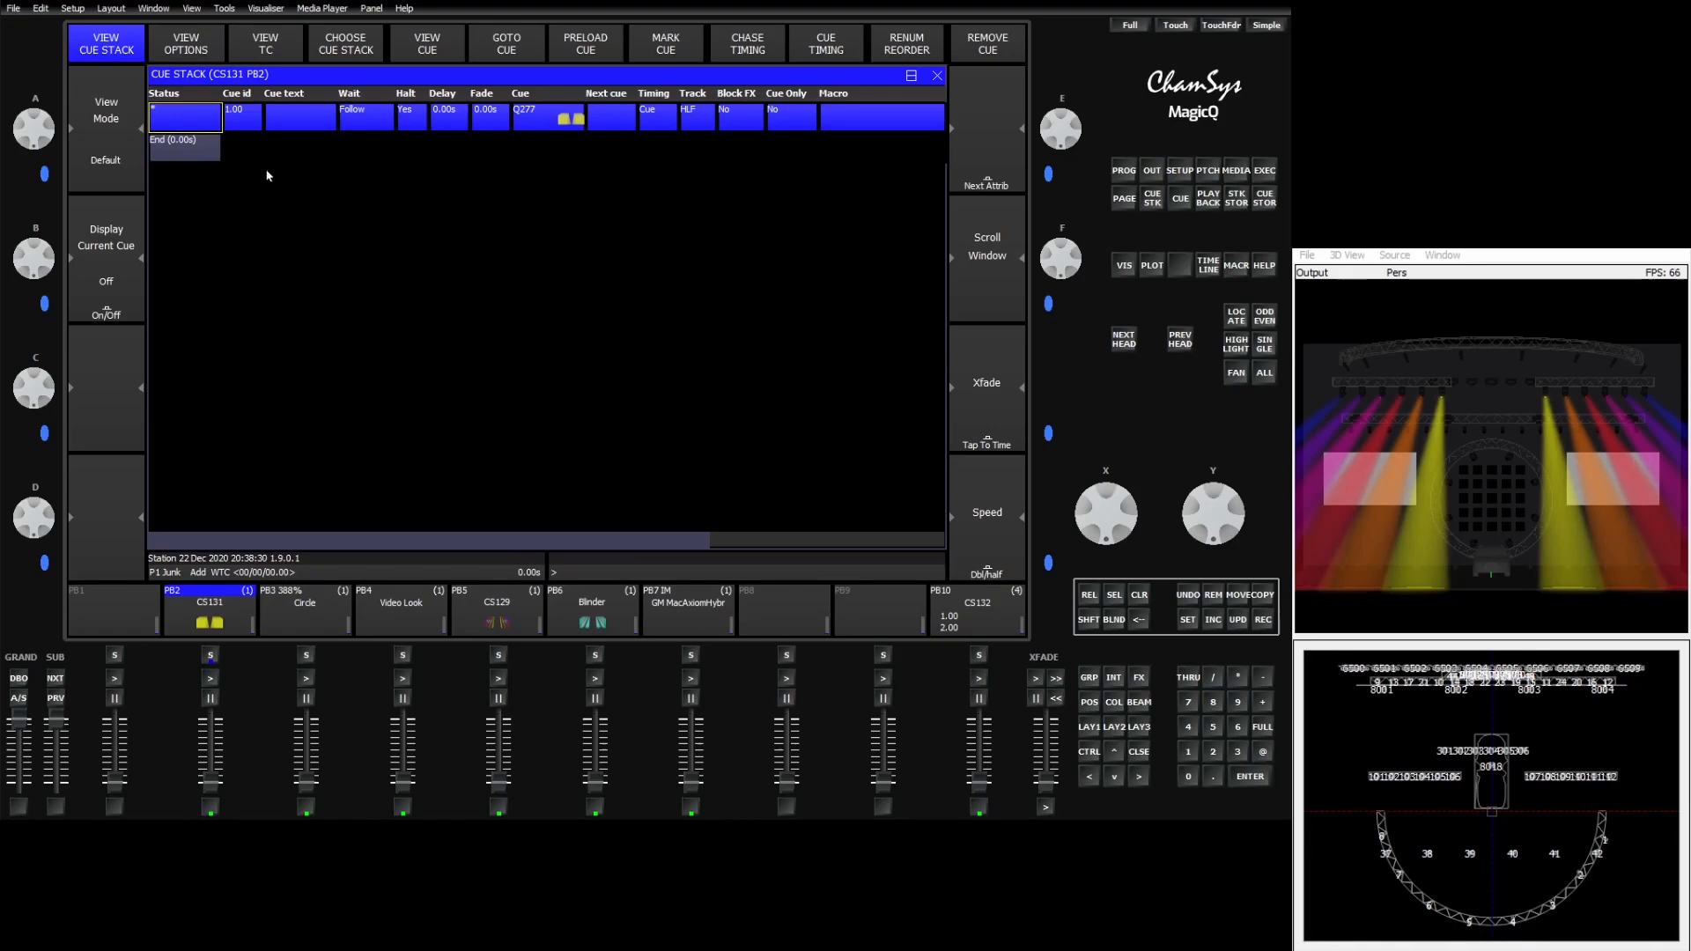
mouse_move(167, 148)
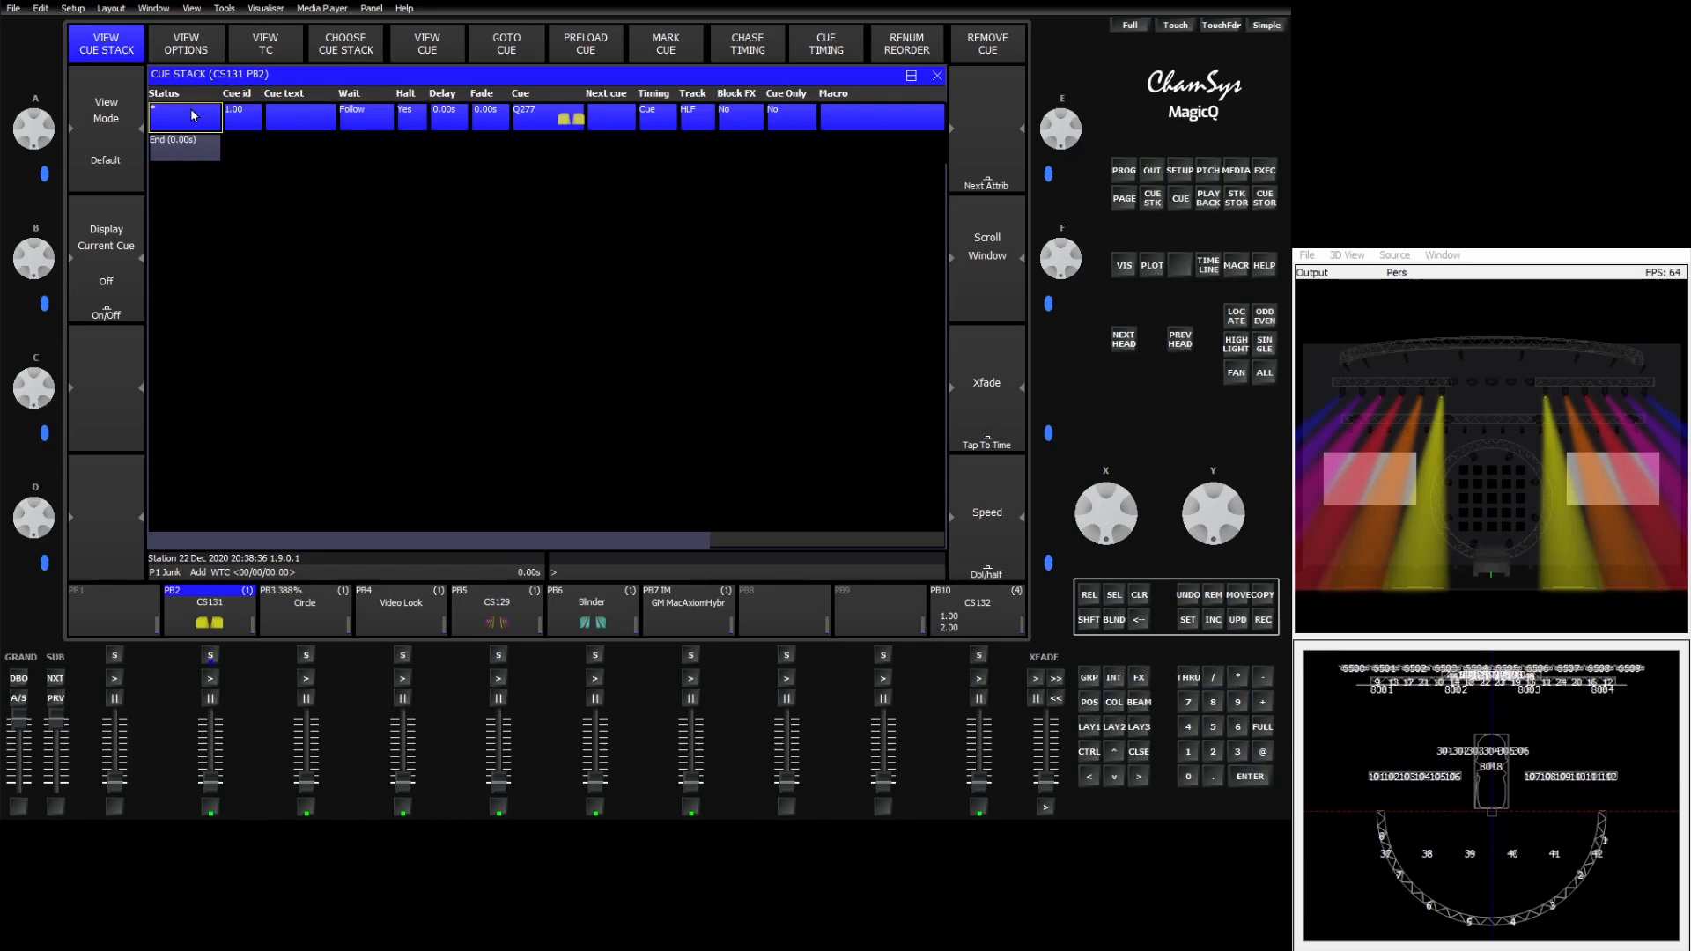
mouse_move(1173, 601)
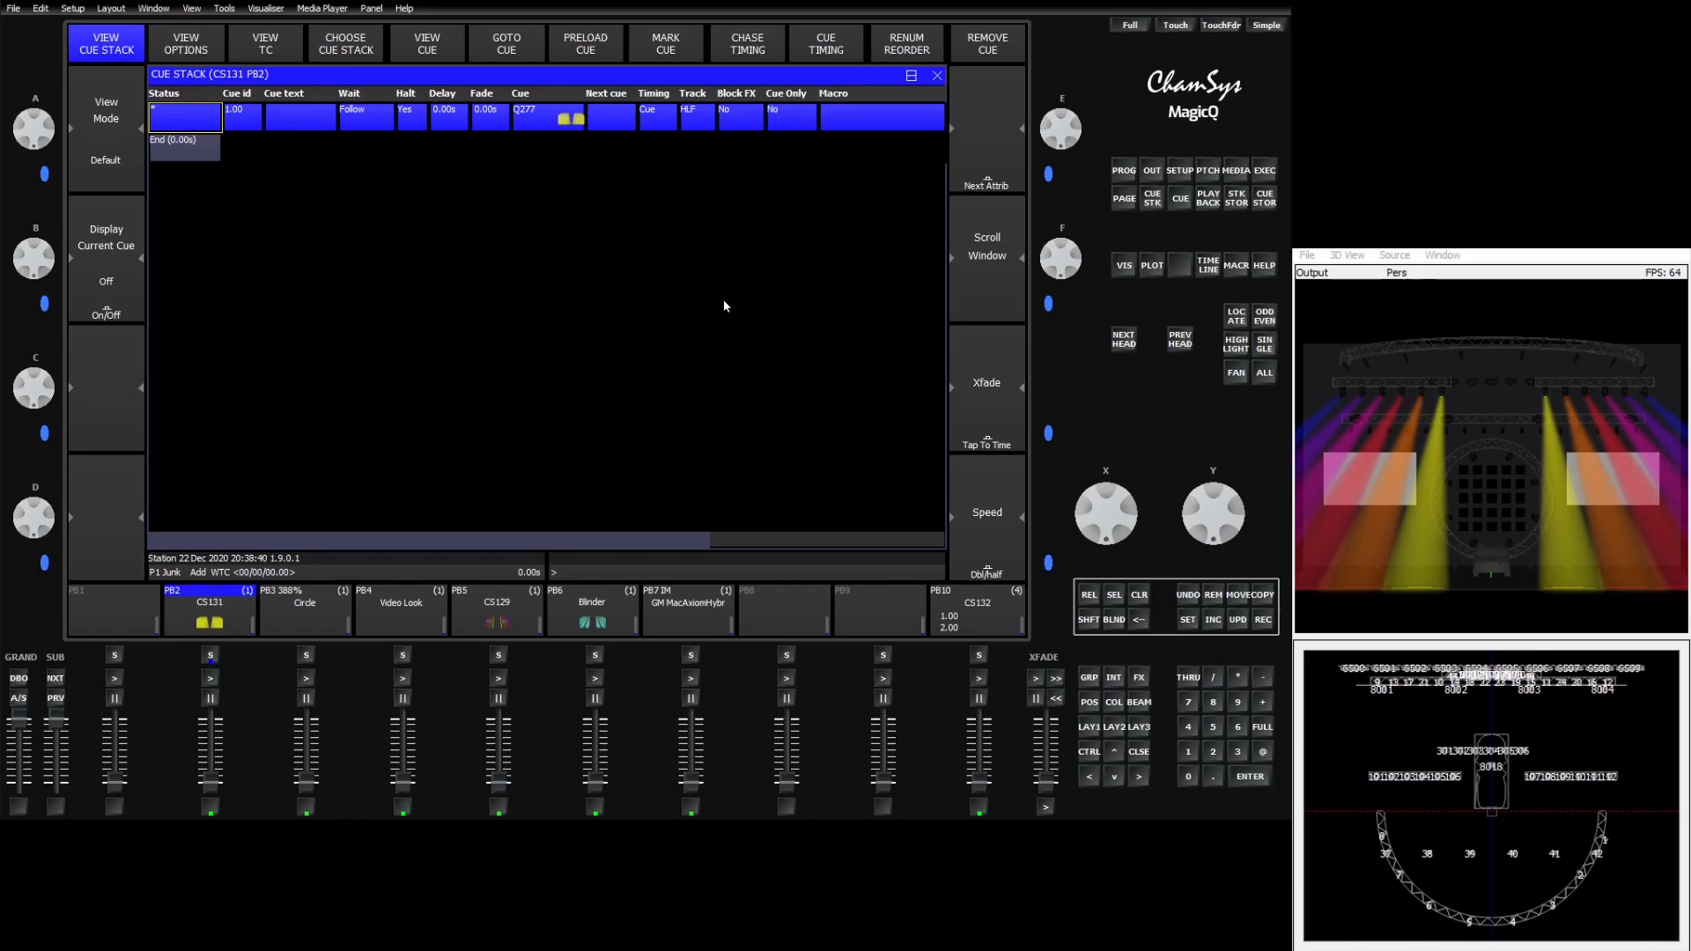
mouse_move(199, 433)
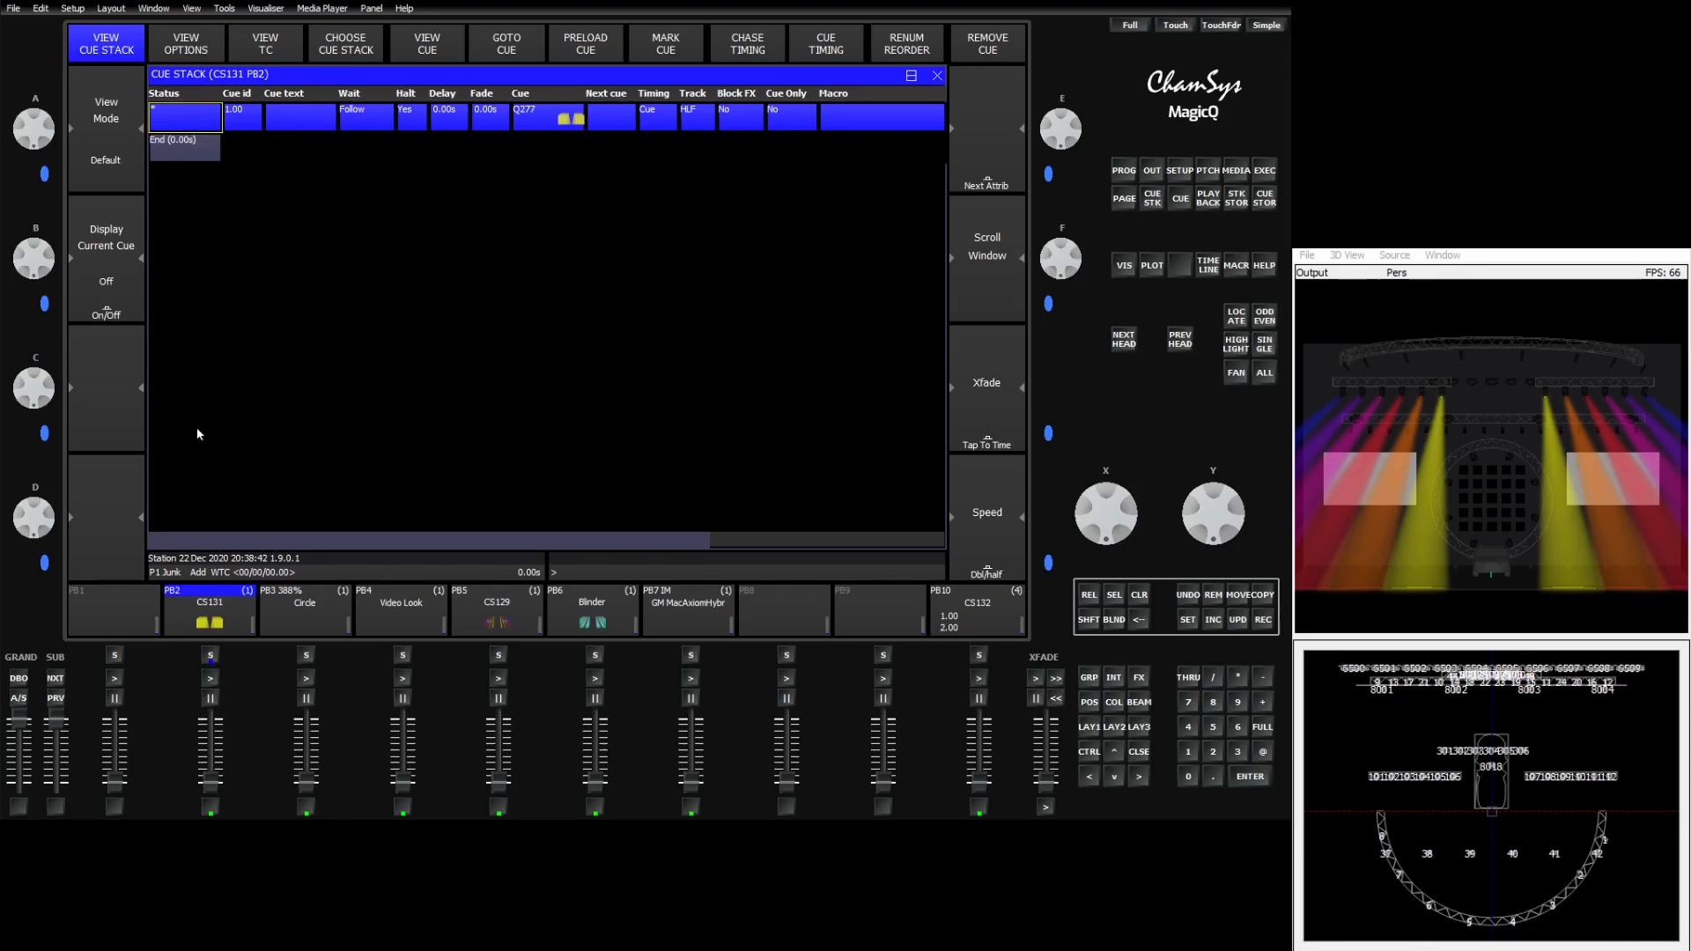
View cue stack CS110, jump it to its last cue, then release it via the End row
left_click(266, 42)
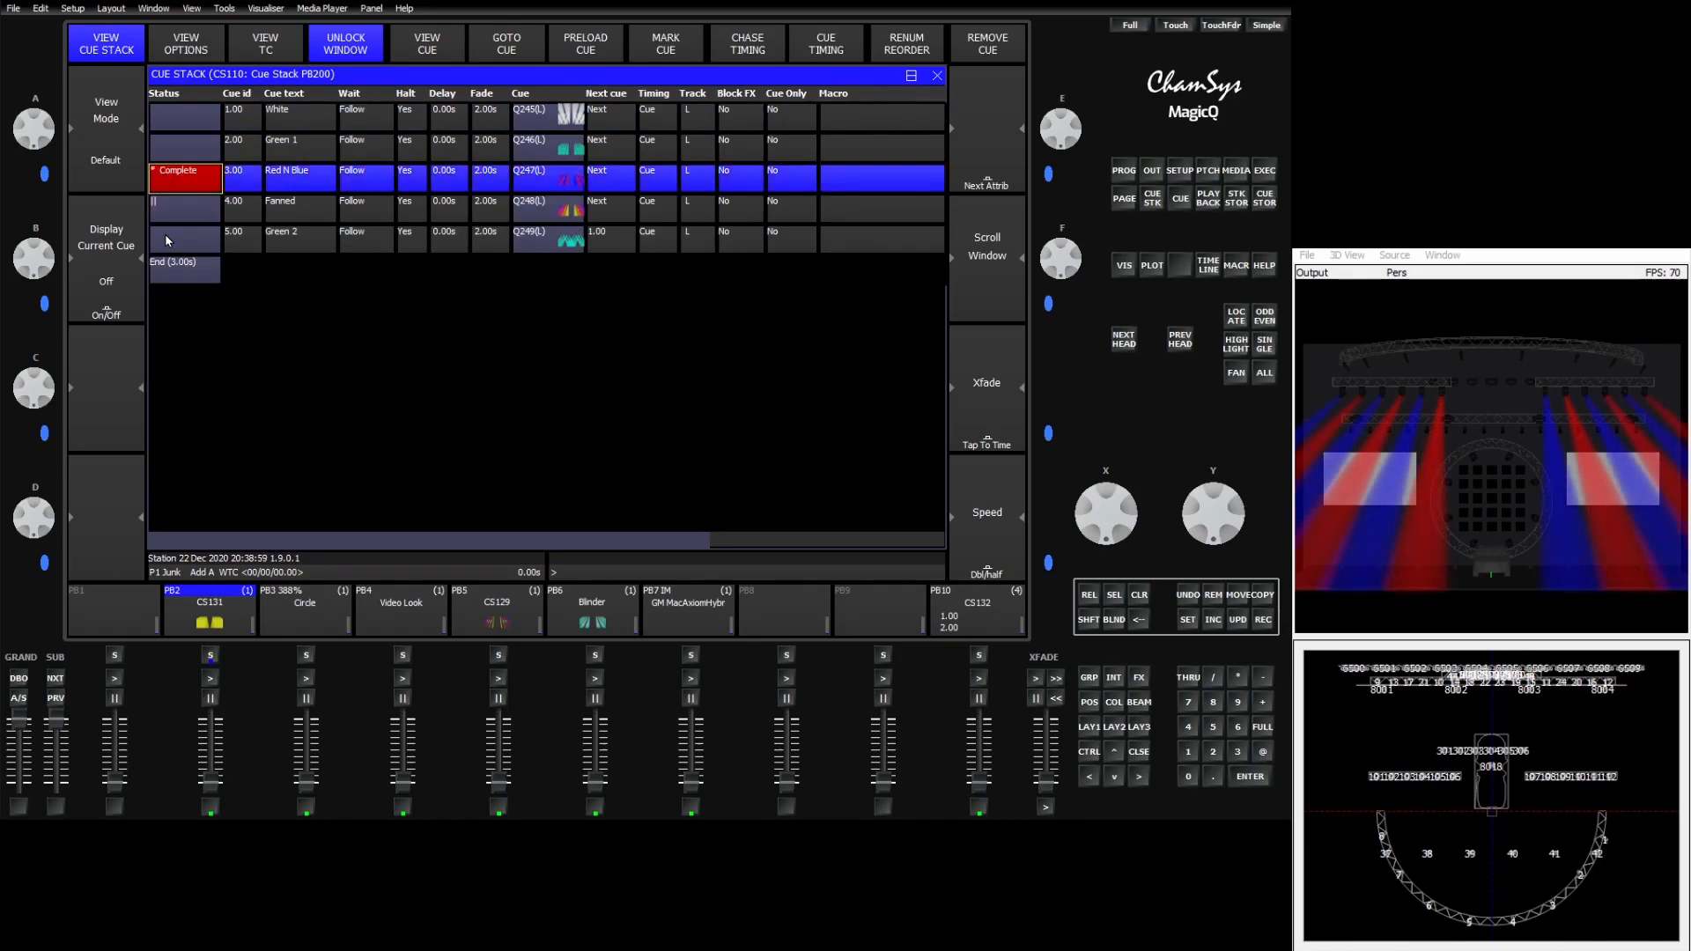
left_click(183, 240)
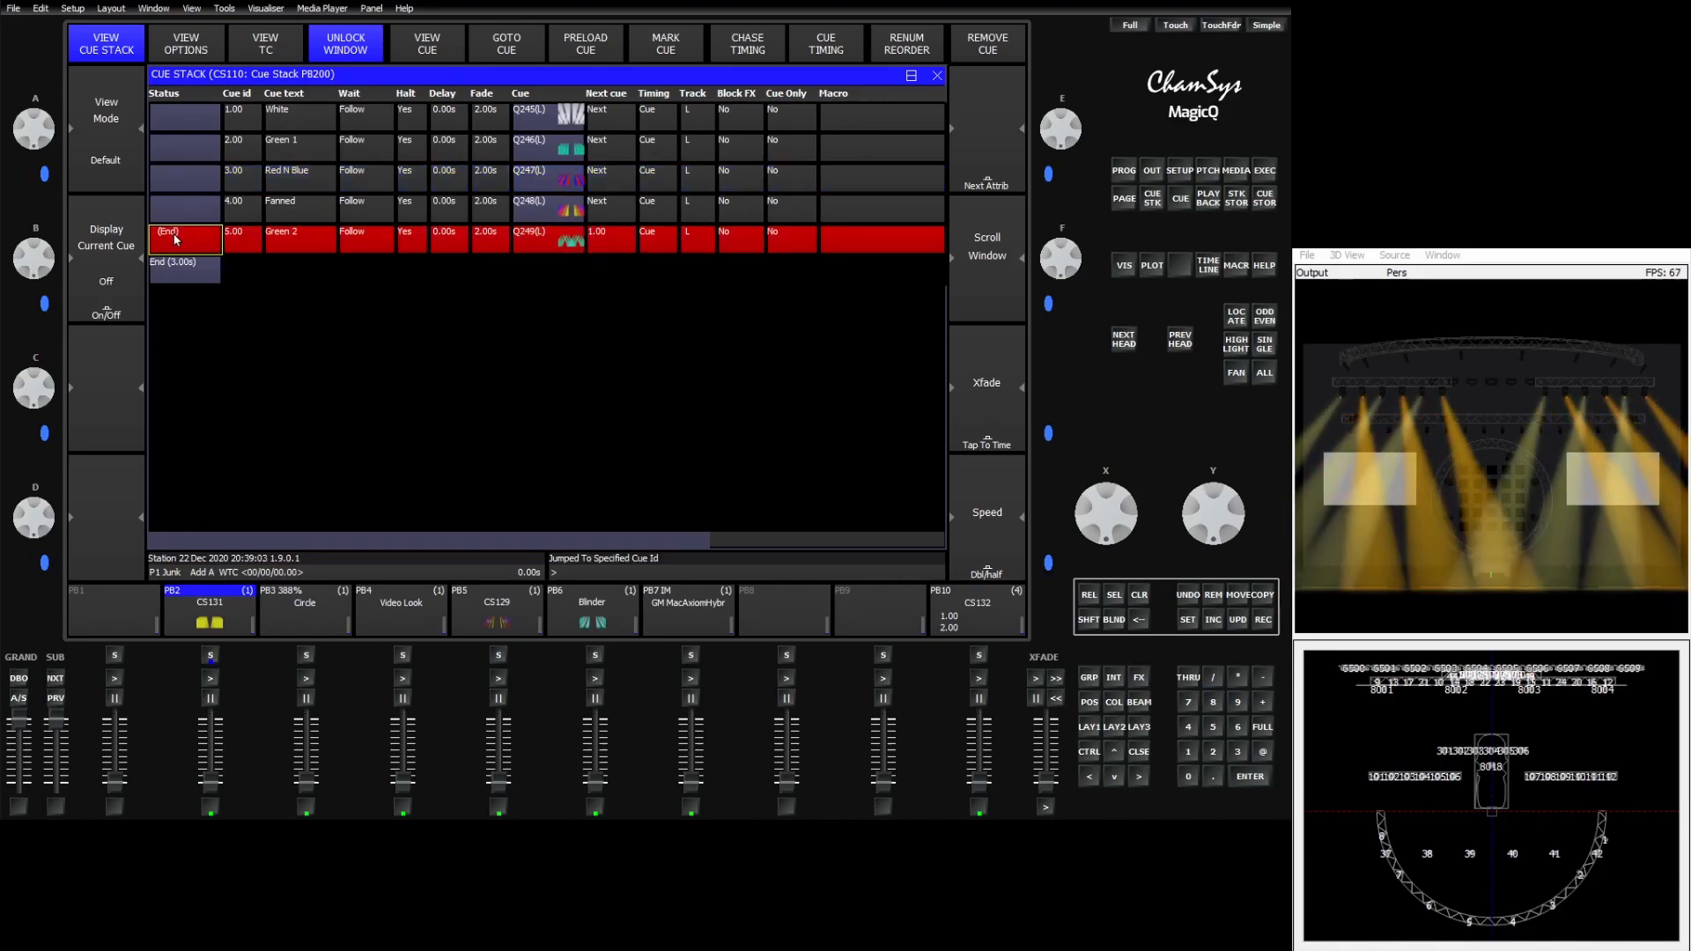
left_click(183, 233)
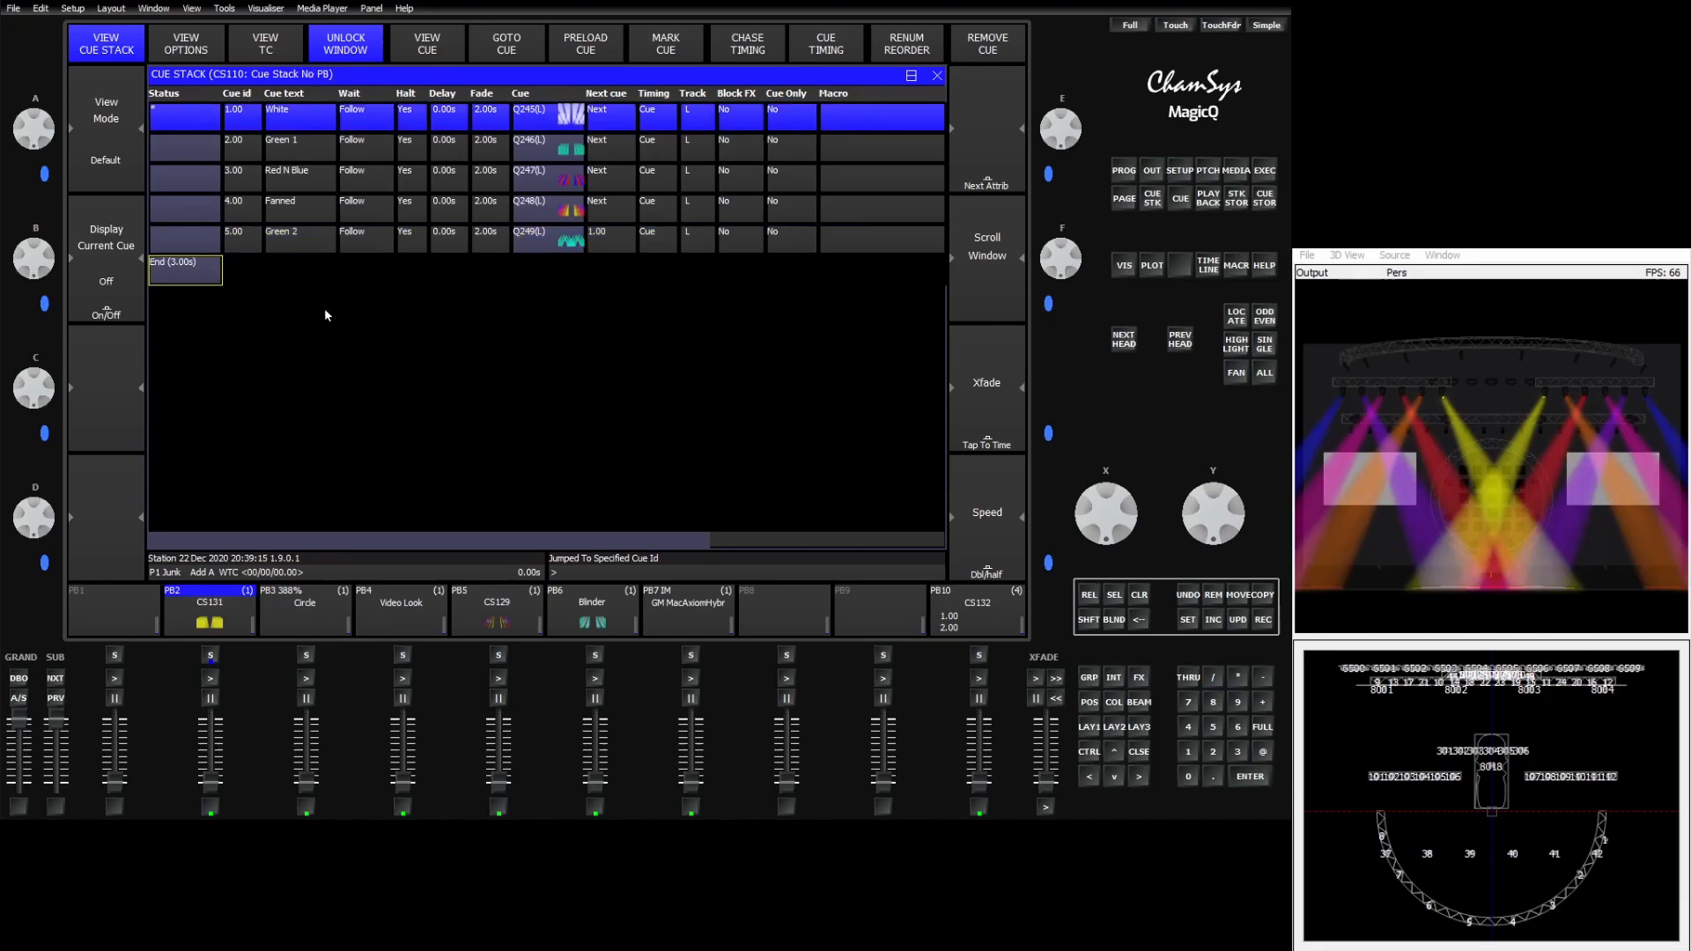
mouse_move(231, 279)
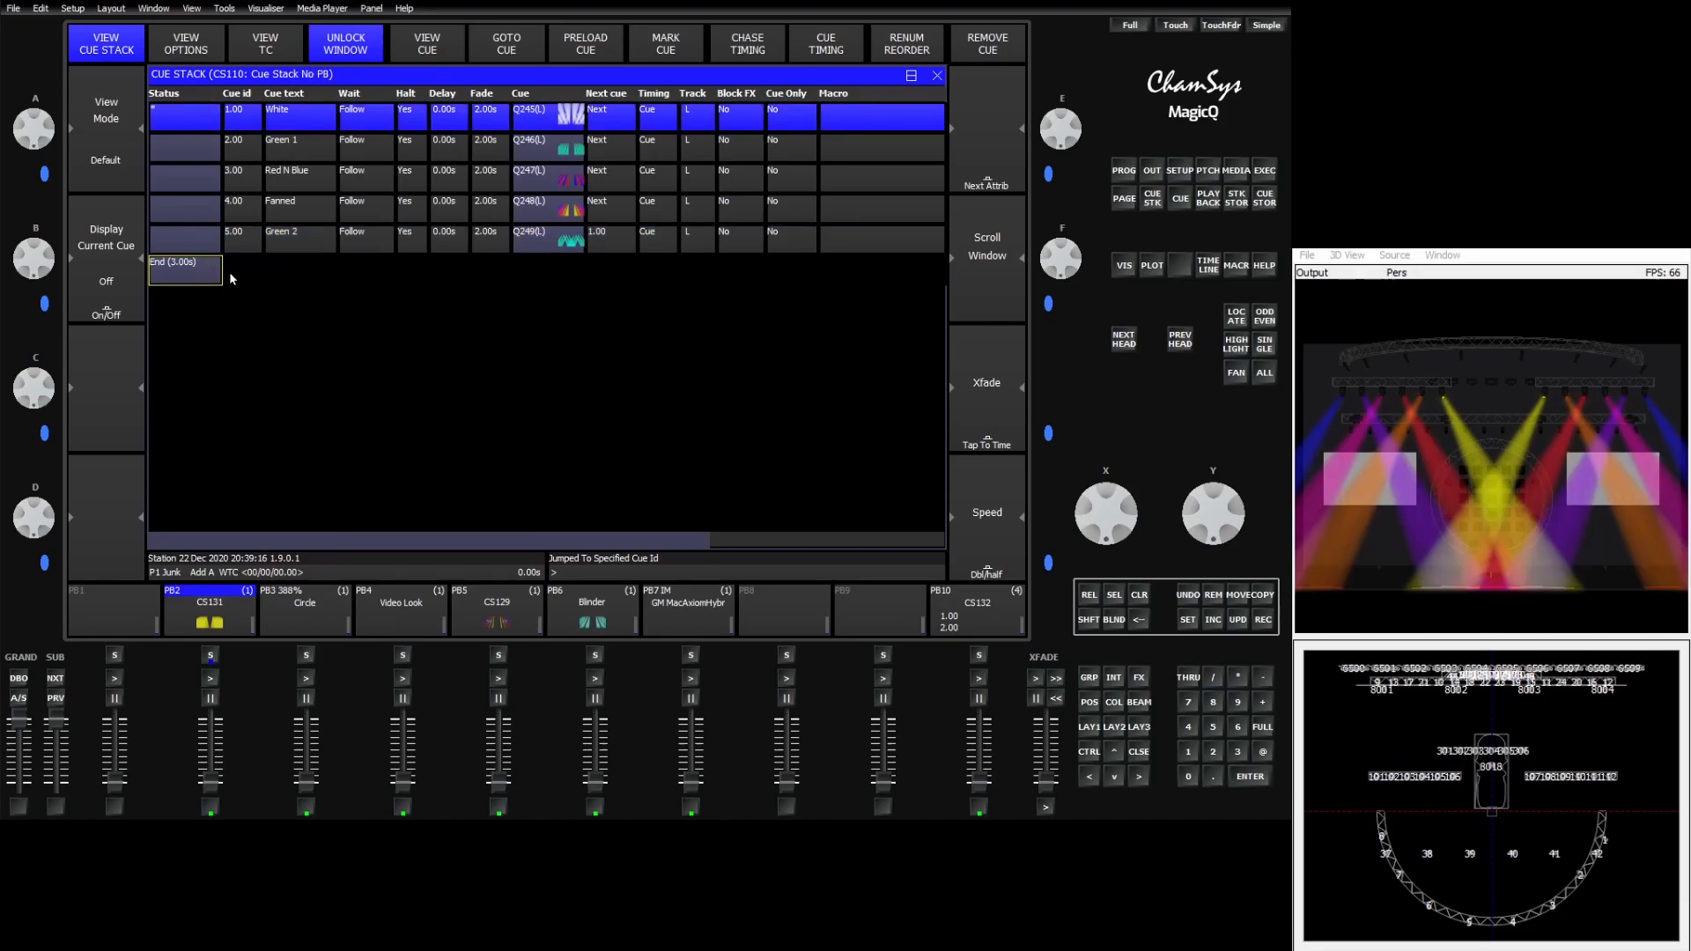